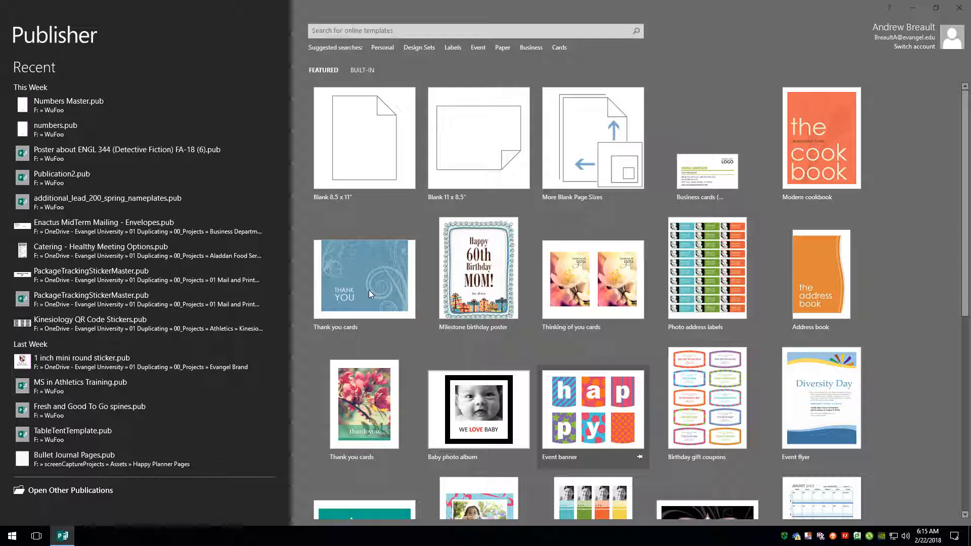
mouse_move(381, 279)
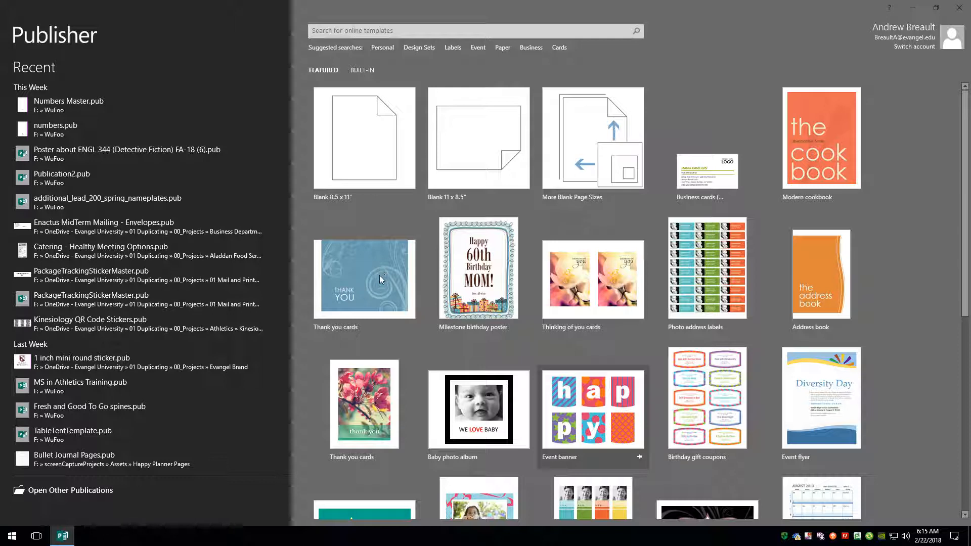
mouse_move(387, 272)
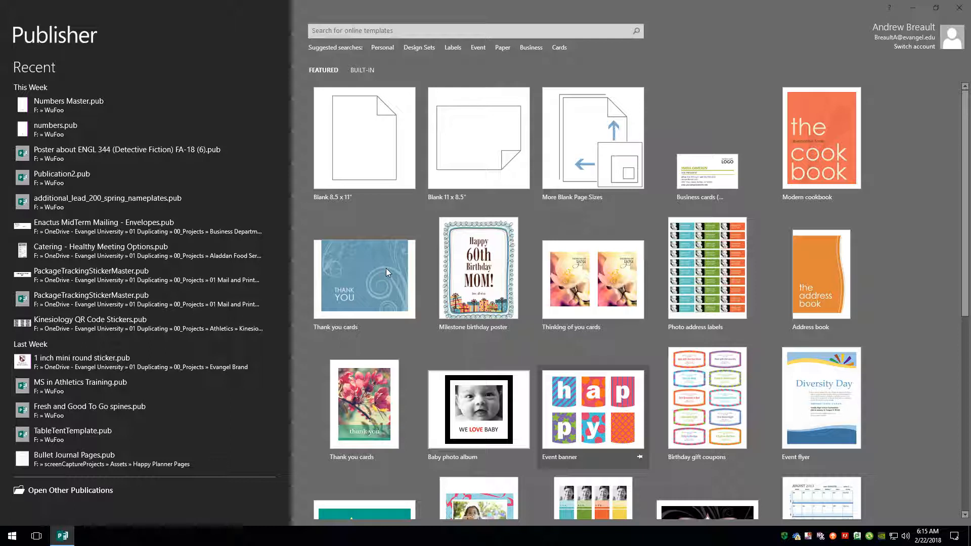
mouse_move(362, 184)
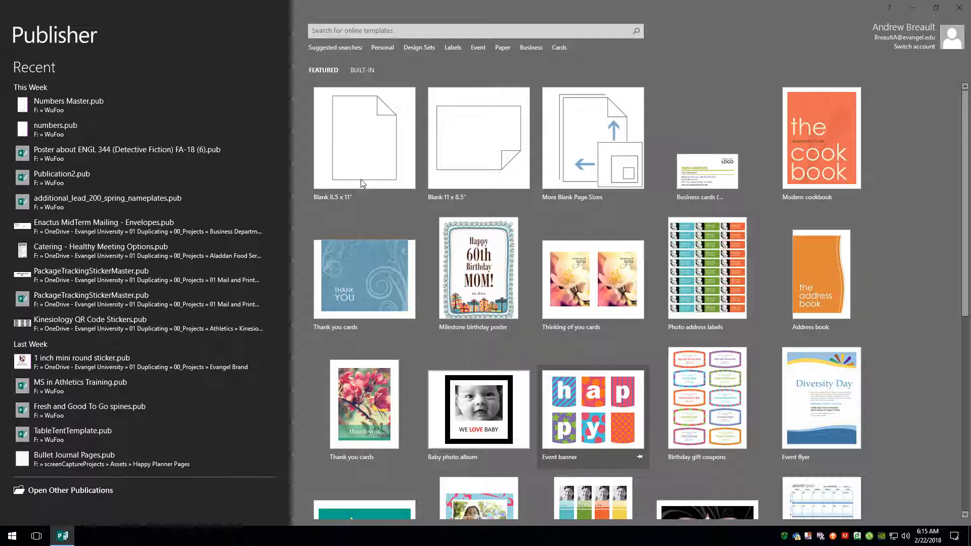
mouse_move(380, 162)
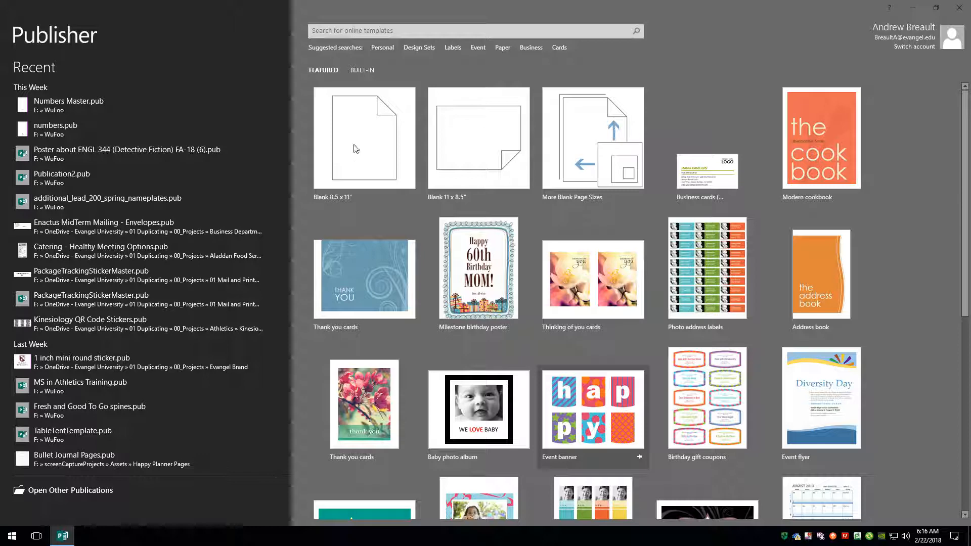
mouse_move(377, 165)
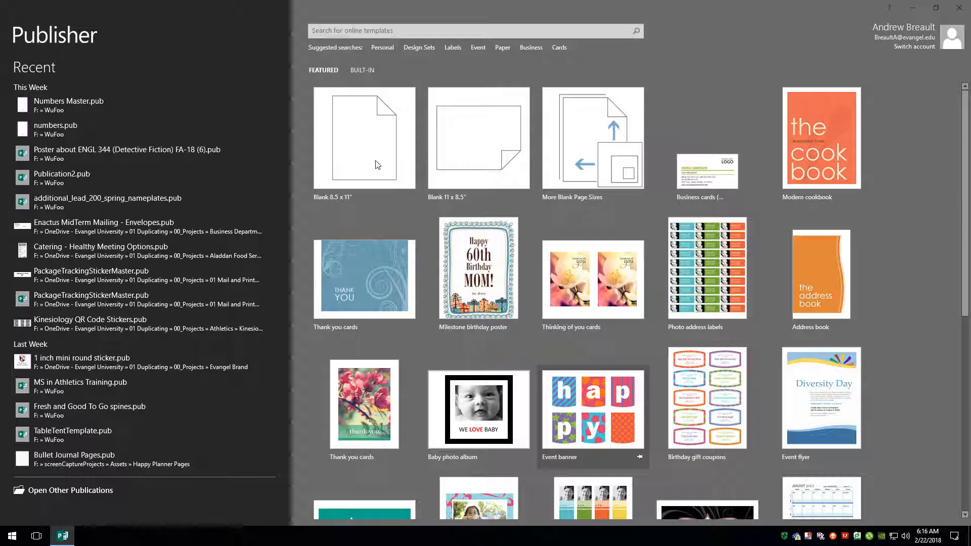
mouse_move(364, 138)
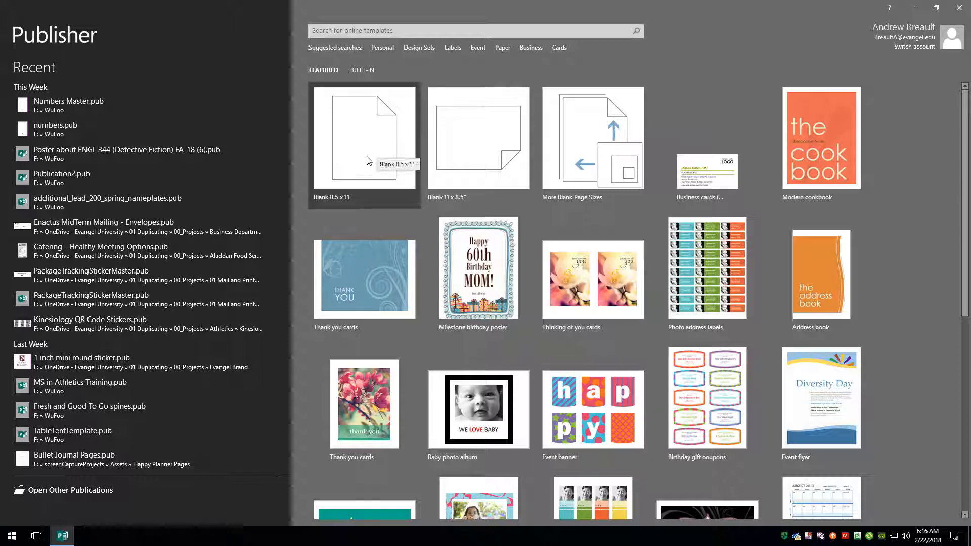
Create a blank 8.5 x 11 inch publication and show the Pages pane options
click(364, 137)
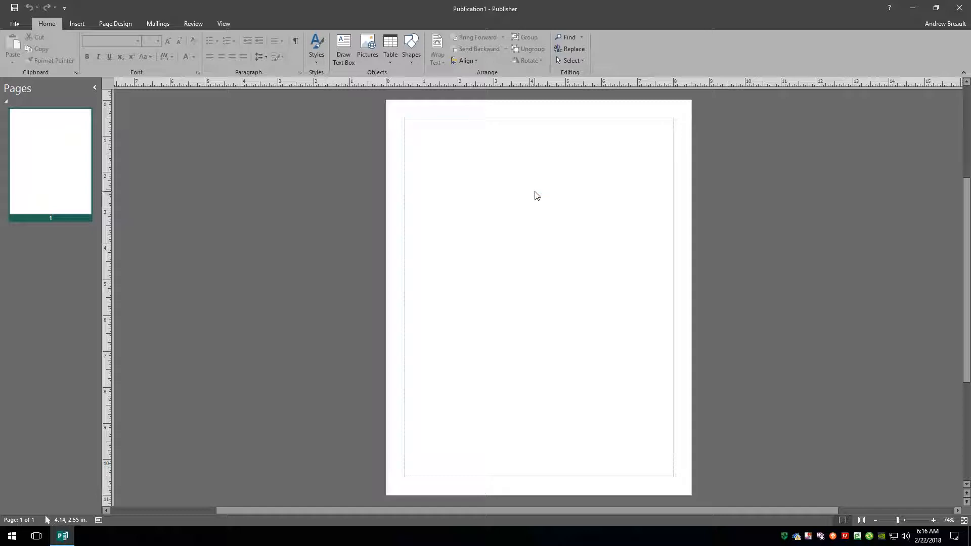
mouse_move(539, 201)
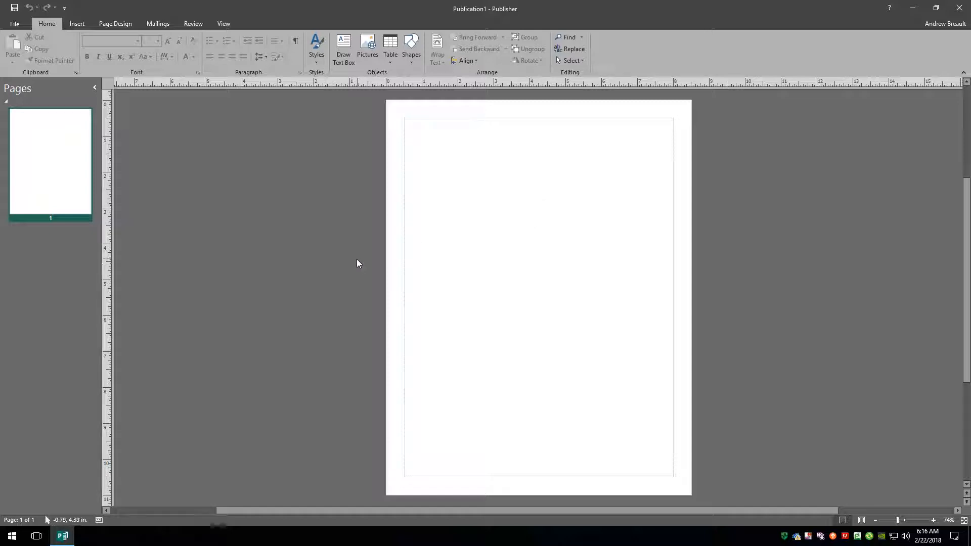
mouse_move(396, 114)
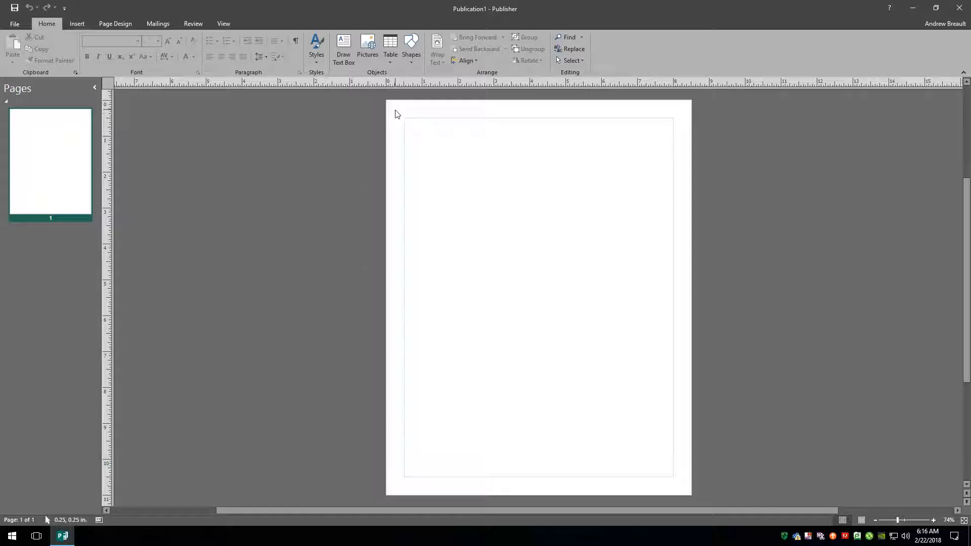
mouse_move(397, 106)
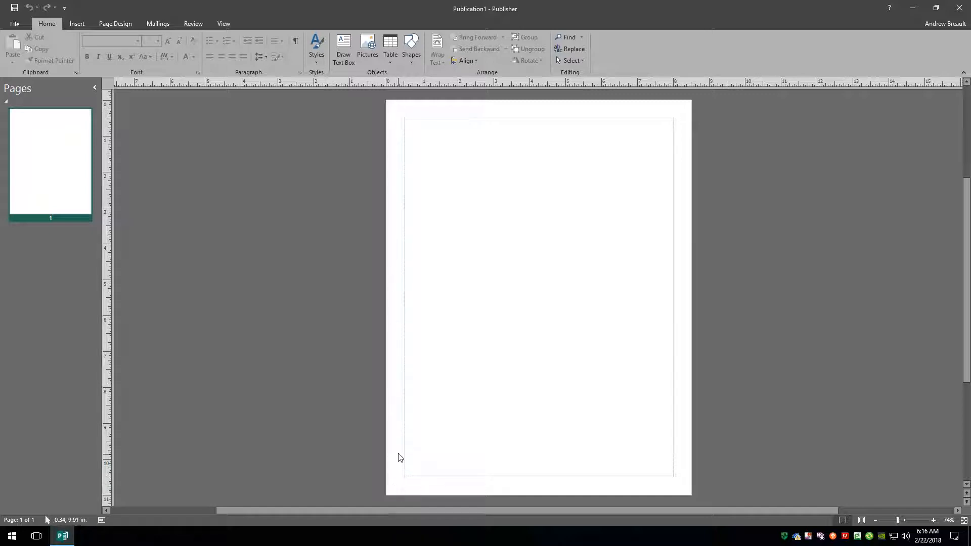
mouse_move(400, 122)
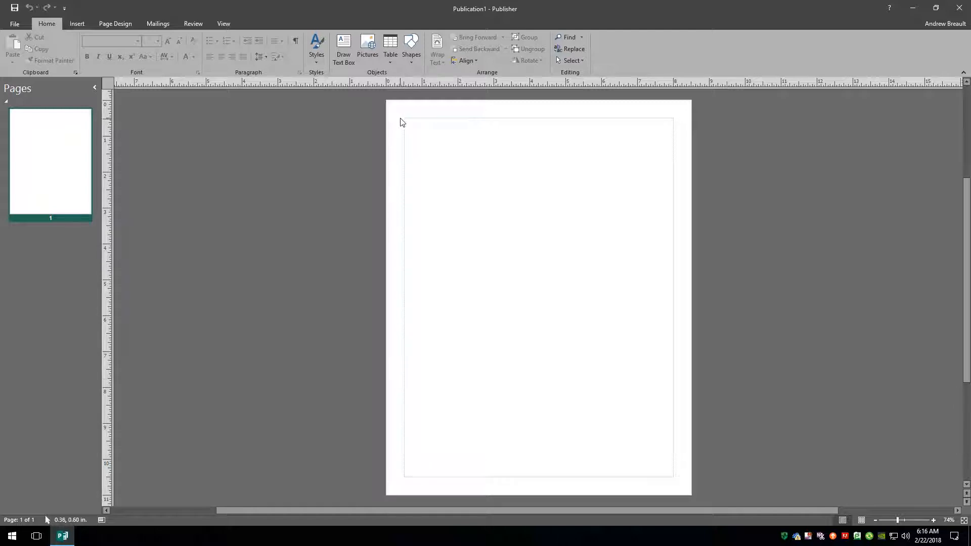
mouse_move(596, 125)
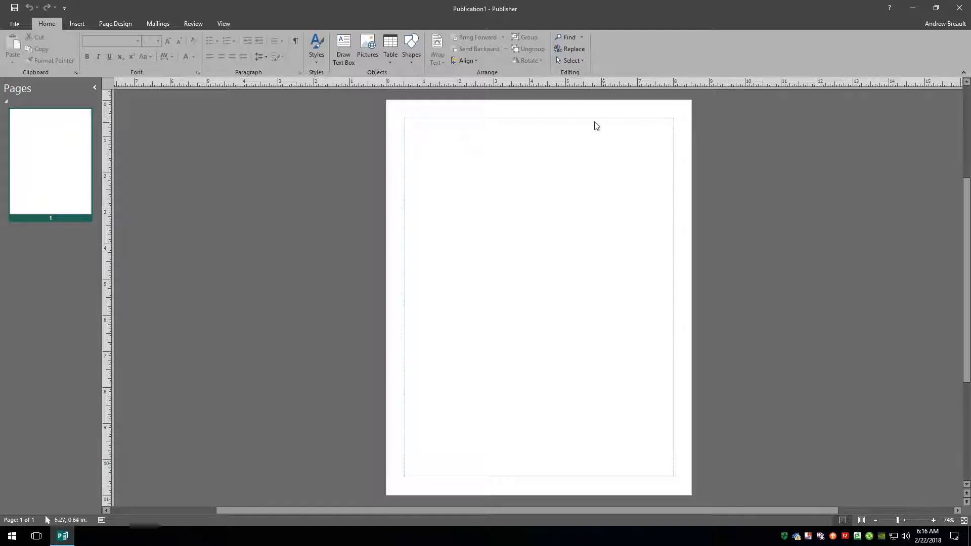
mouse_move(690, 449)
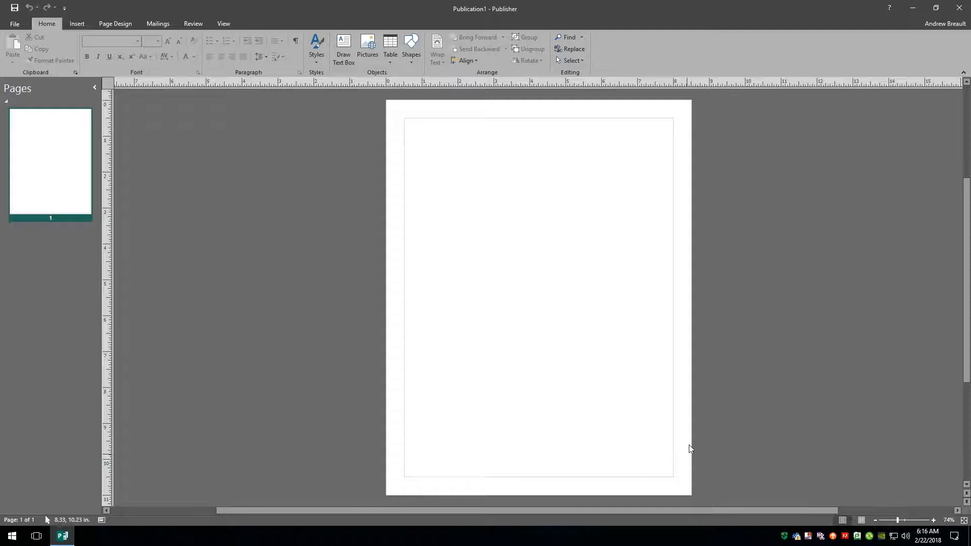
mouse_move(545, 521)
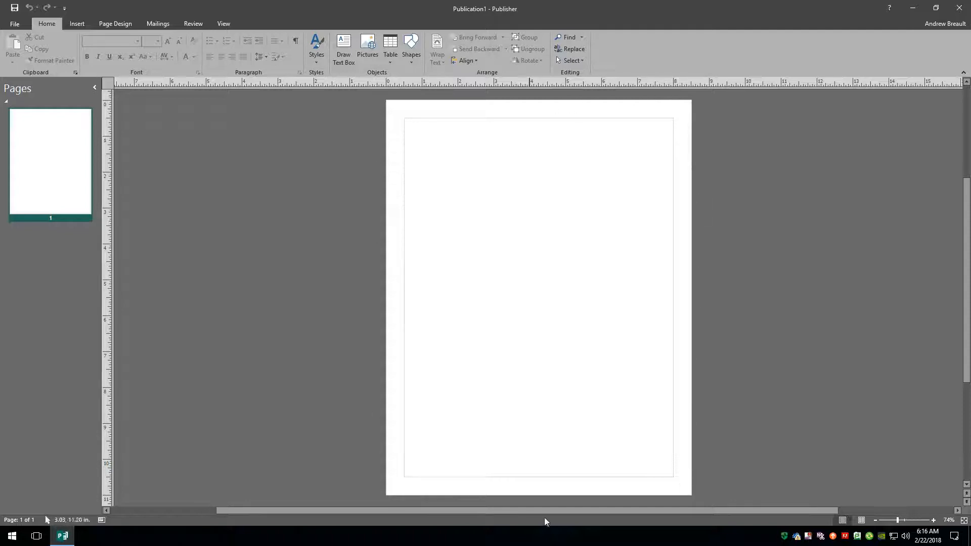
mouse_move(437, 332)
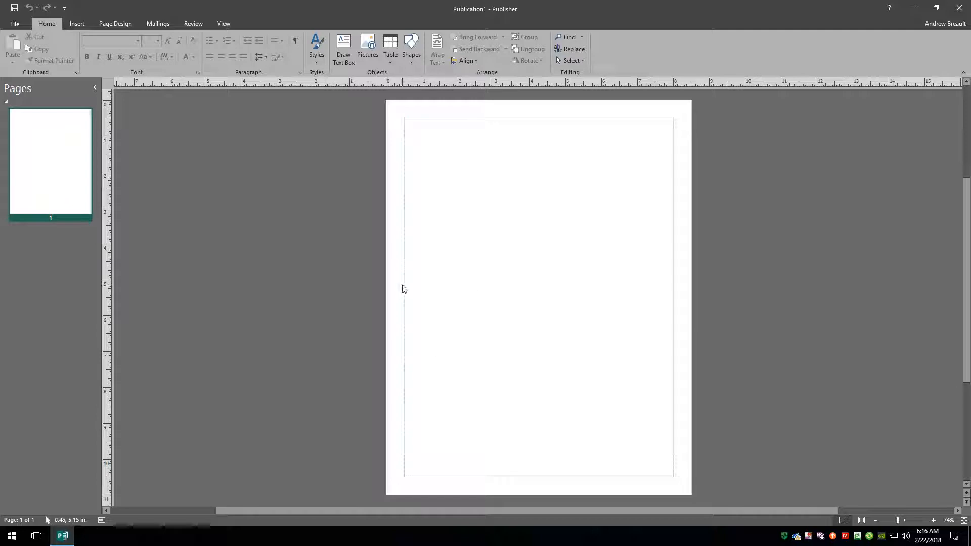
mouse_move(396, 302)
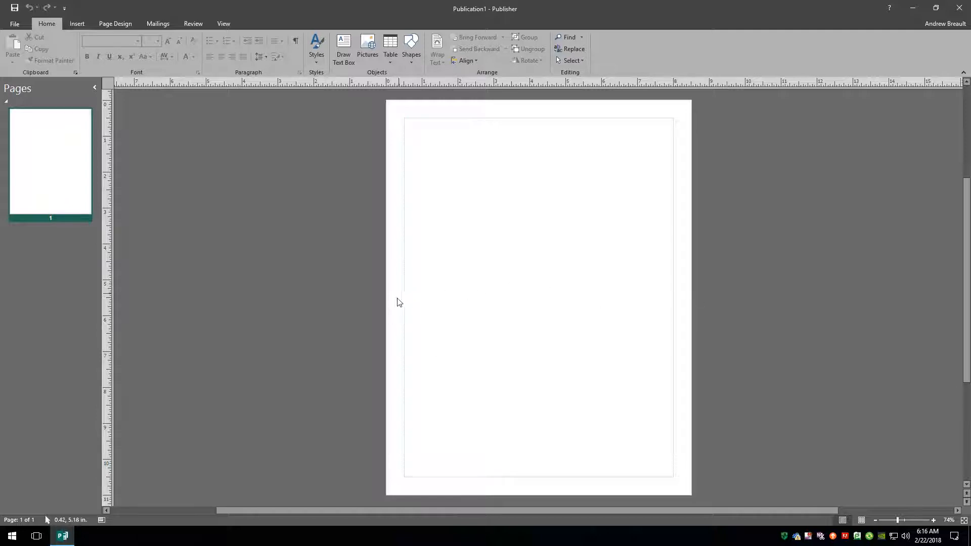
mouse_move(400, 288)
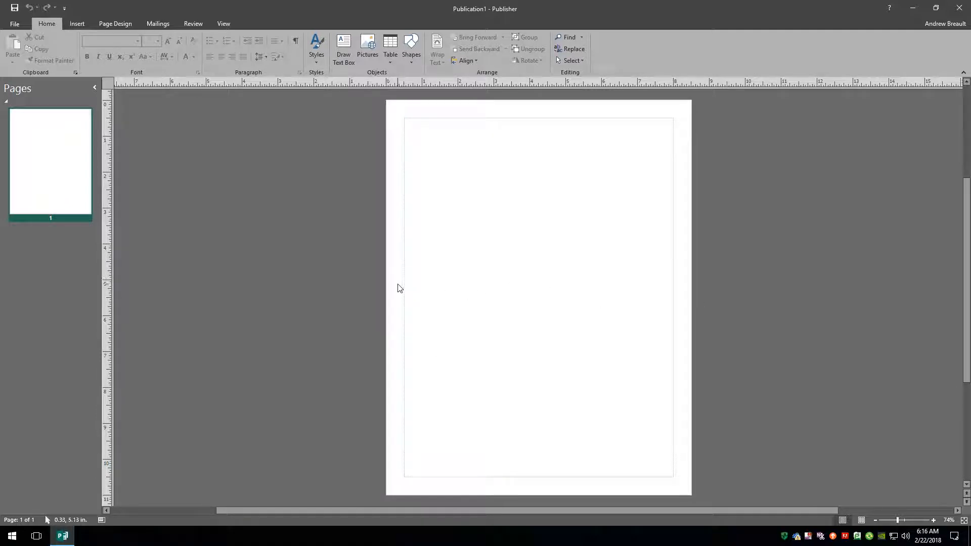
mouse_move(399, 280)
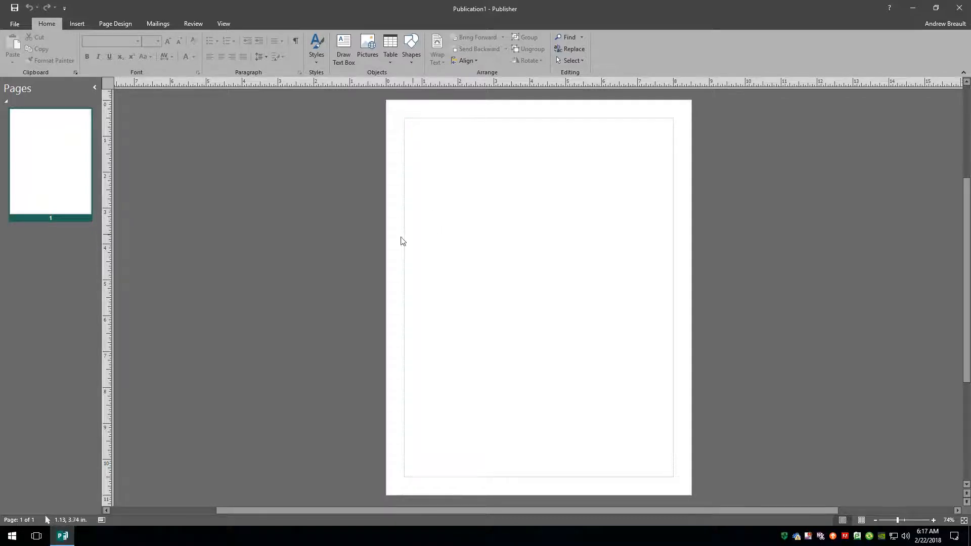
right_click(51, 164)
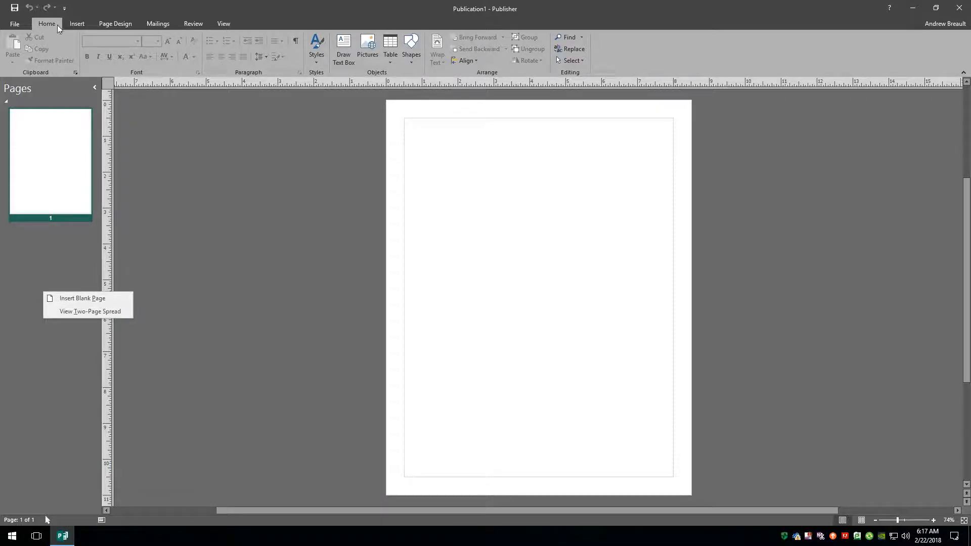
Set custom margins with Left 0.75 inch and 0.5 inch for right, top and bottom
click(115, 23)
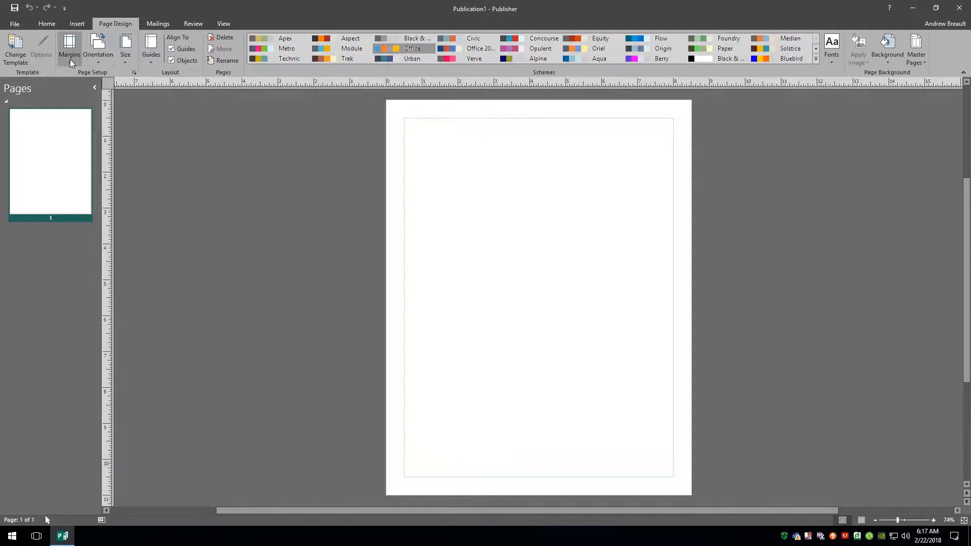
click(69, 47)
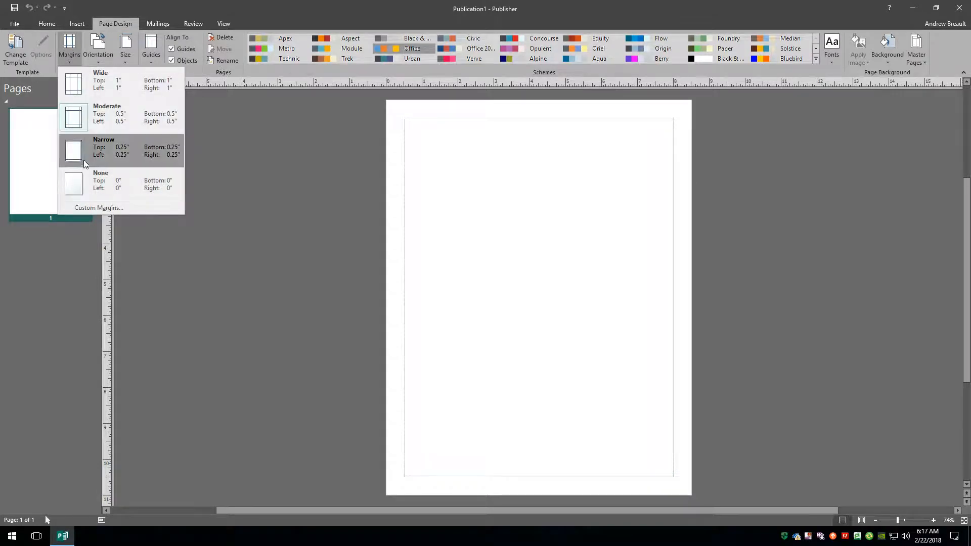
click(98, 207)
text(.75)
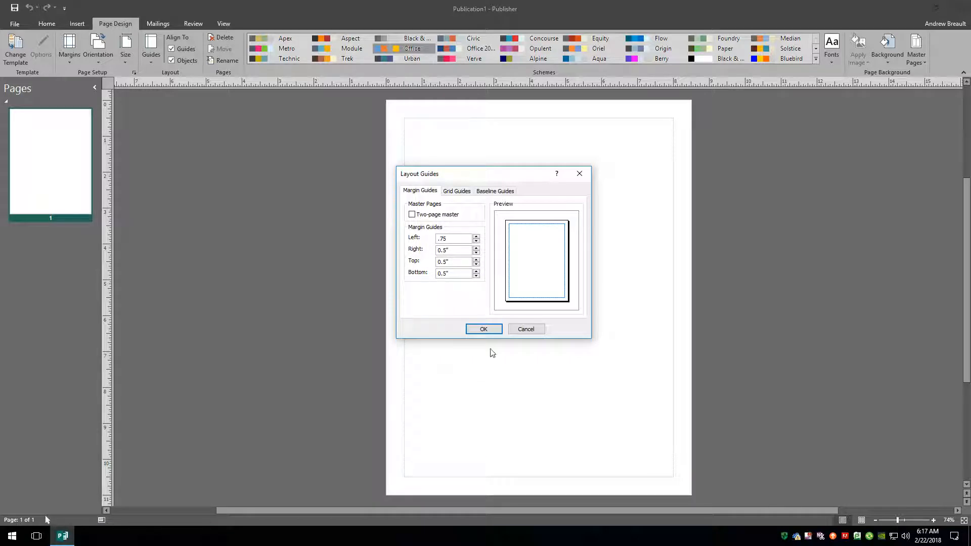
click(483, 328)
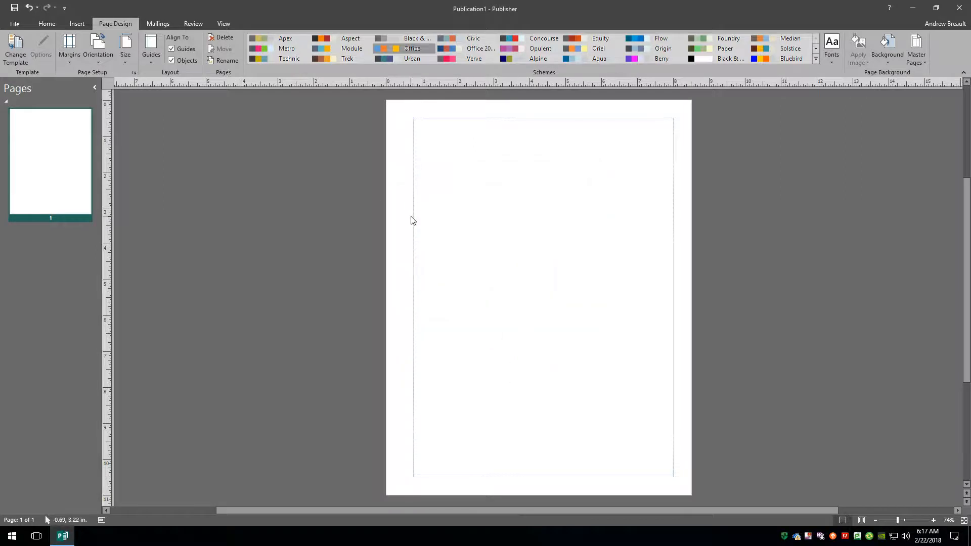
mouse_move(403, 109)
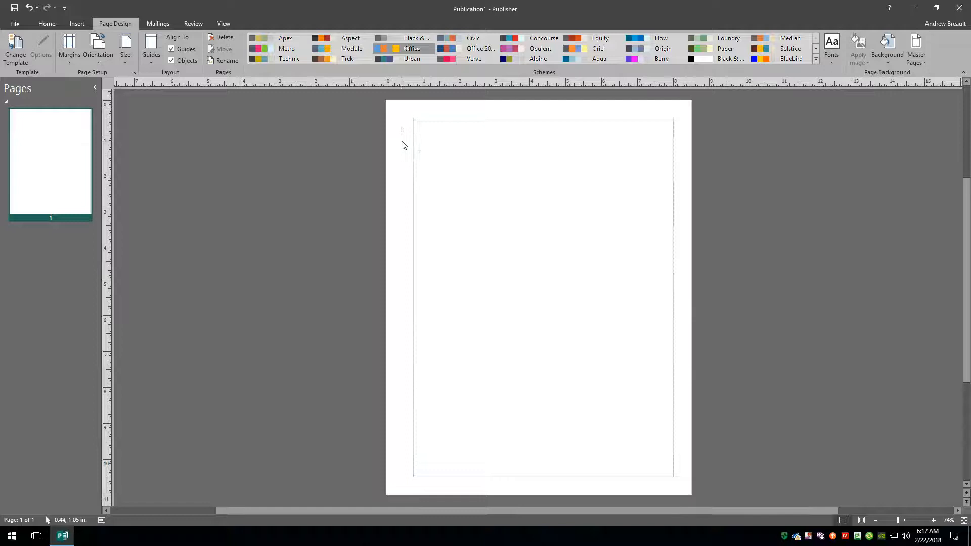
mouse_move(709, 392)
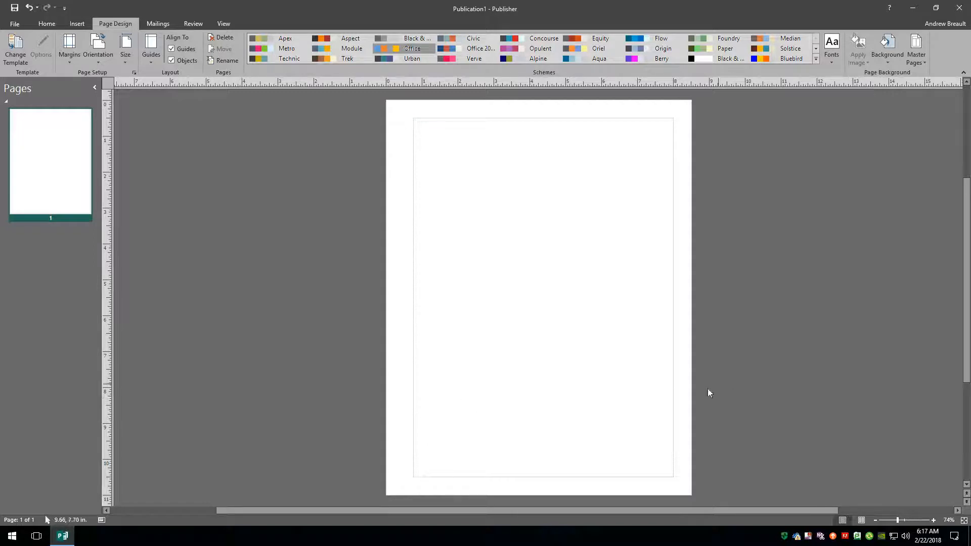
mouse_move(361, 391)
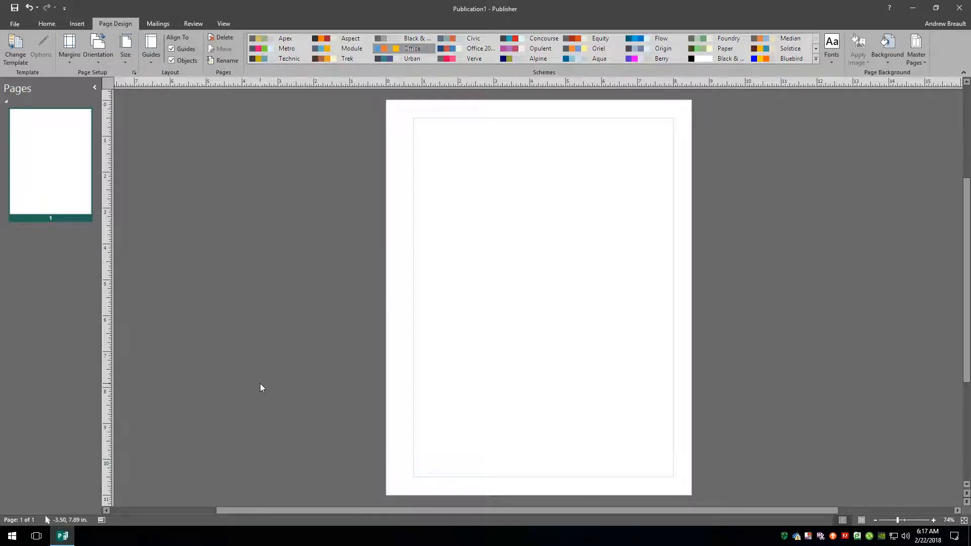
Insert blank pages so pages 2 and 3 form a two-page spread
right_click(51, 161)
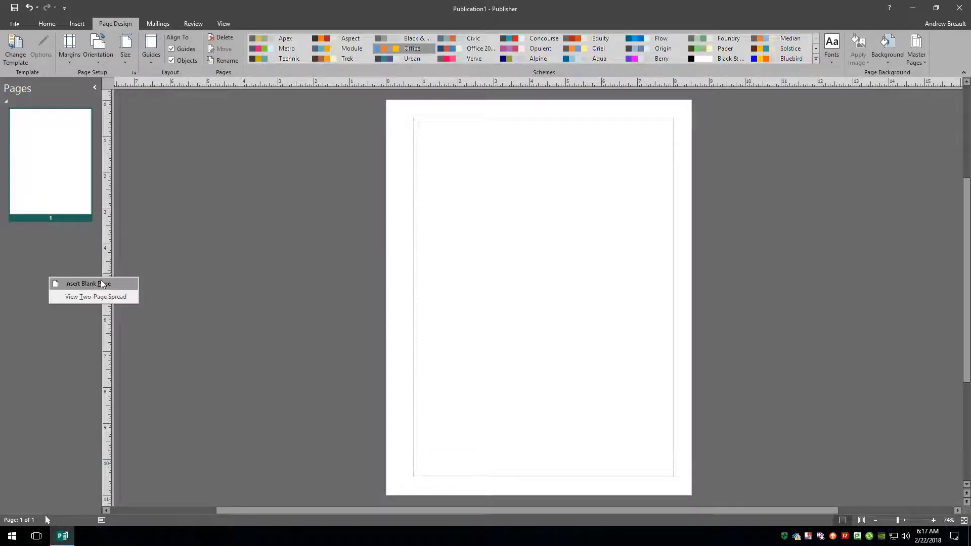
click(88, 283)
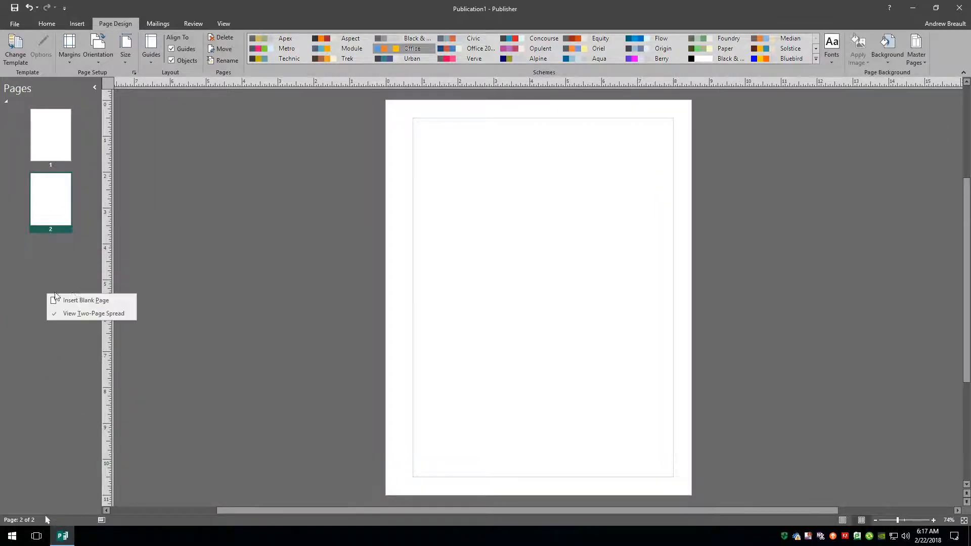
click(85, 299)
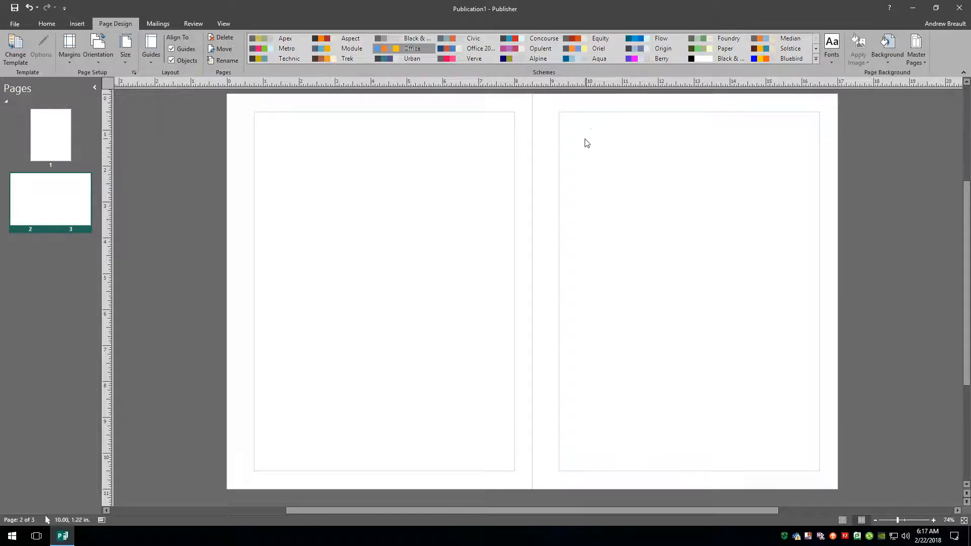
mouse_move(545, 137)
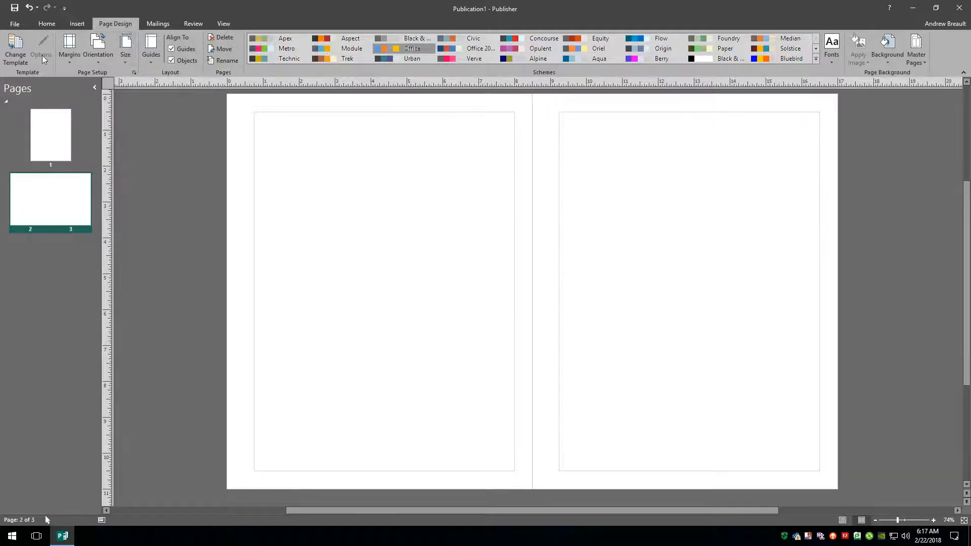
Reset the left margin to 0.5 inch through Custom Margins so all margins match
click(68, 47)
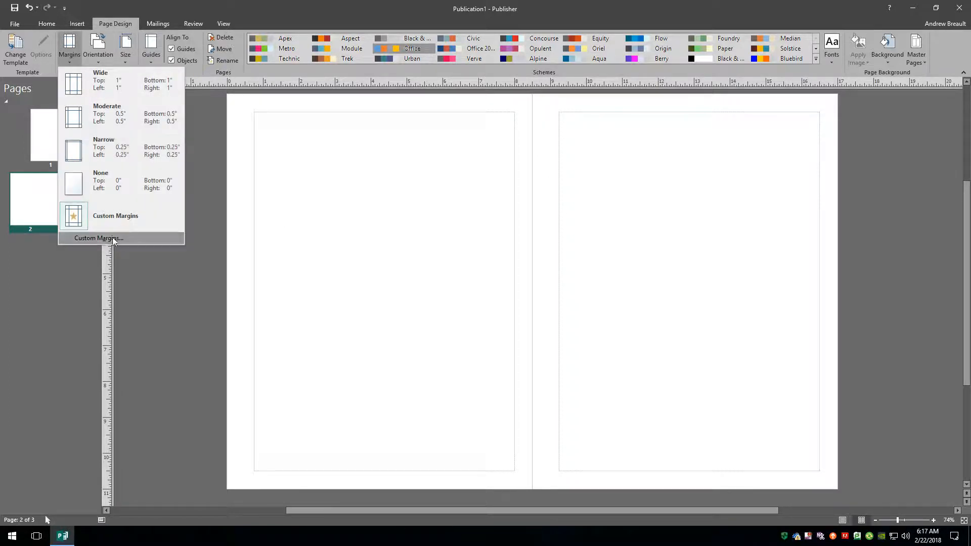
click(98, 237)
text(.)
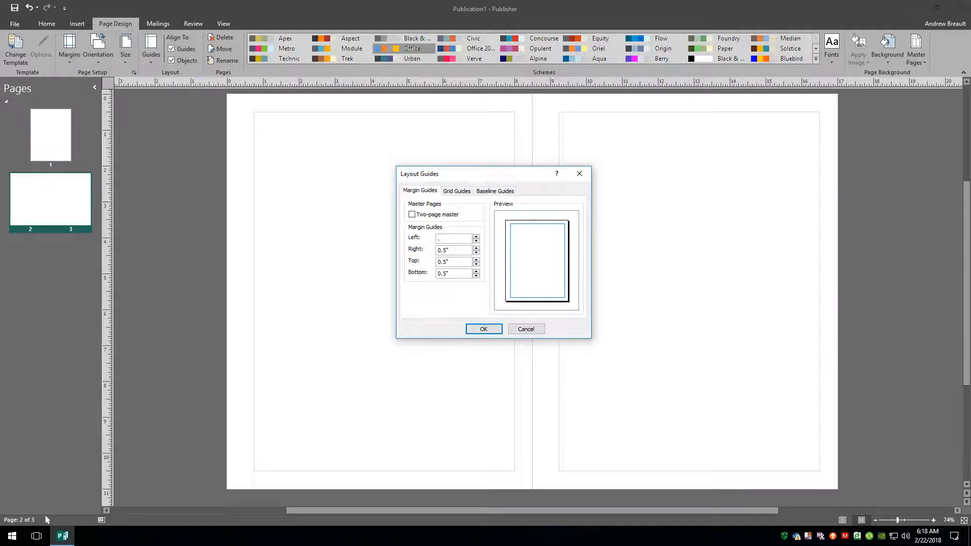
text(5)
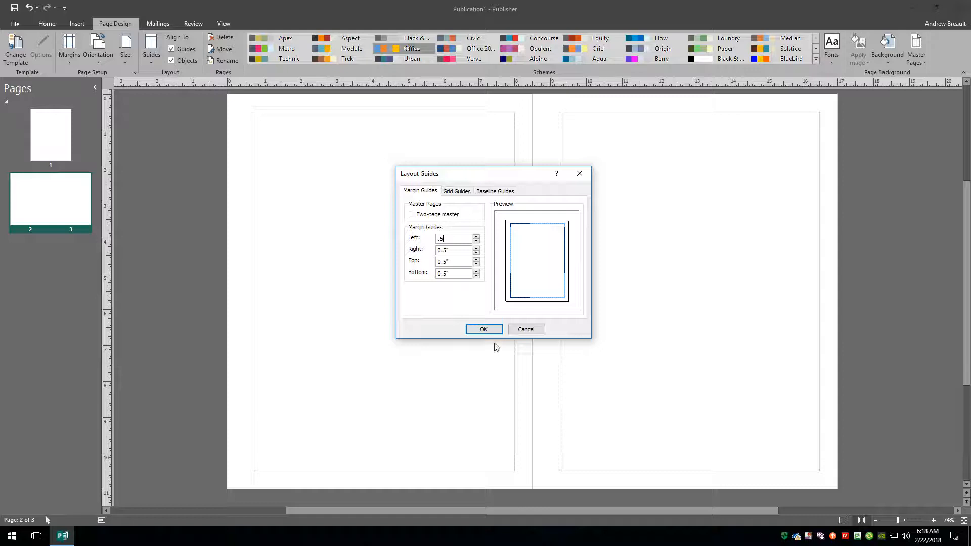
click(483, 328)
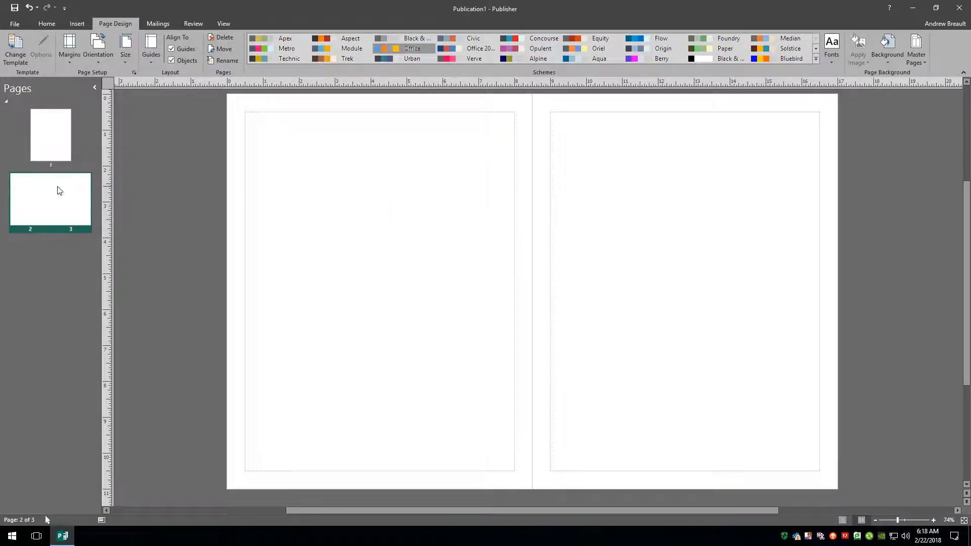
mouse_move(77, 206)
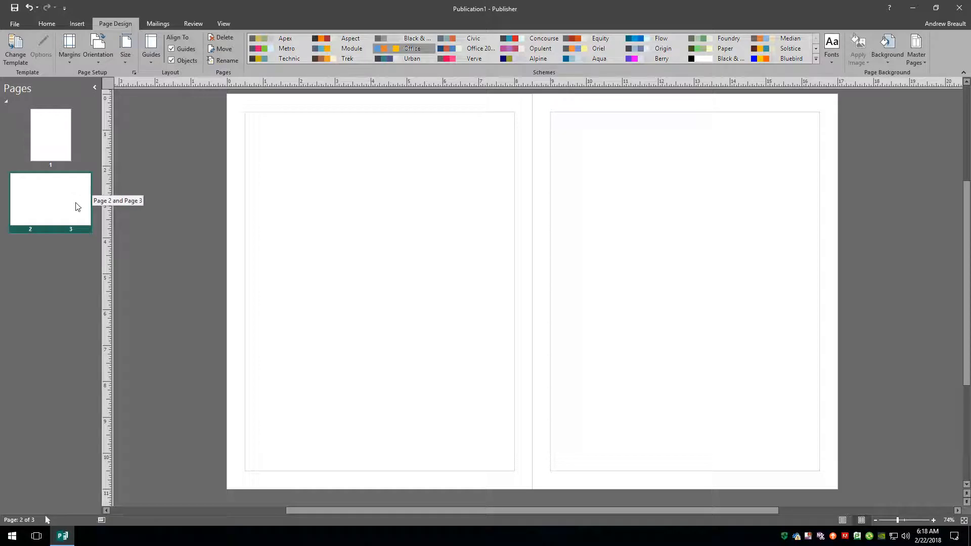
Enter master page editing and add a new two-page Master Page B
right_click(51, 201)
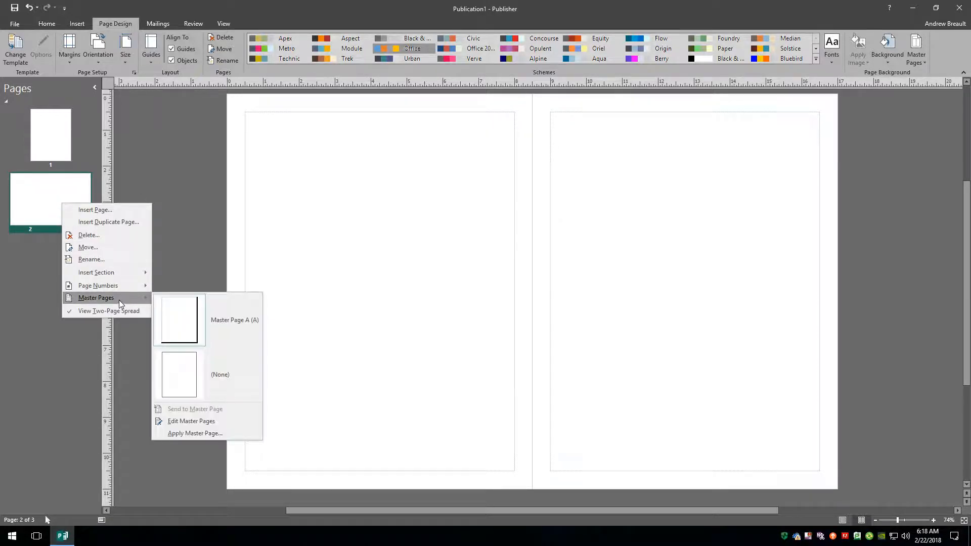
click(191, 421)
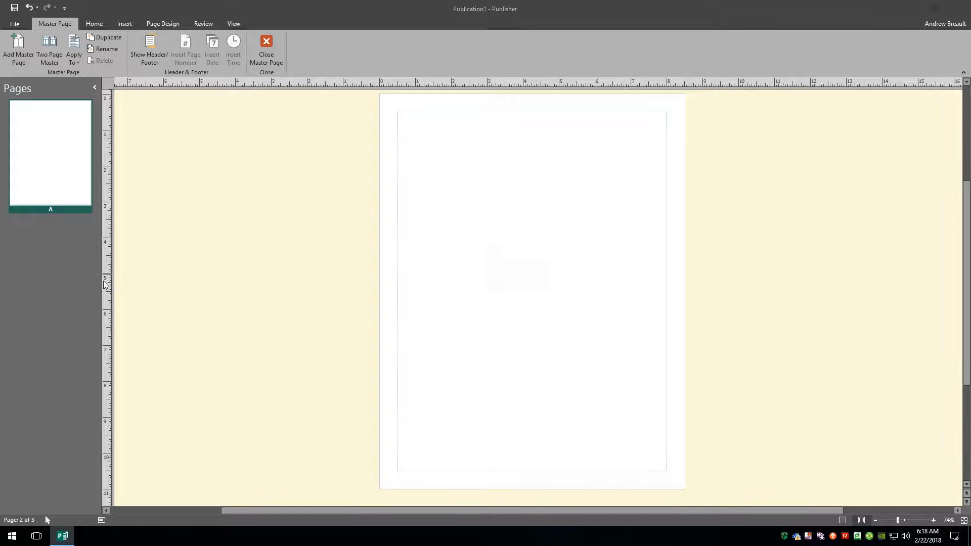
click(18, 49)
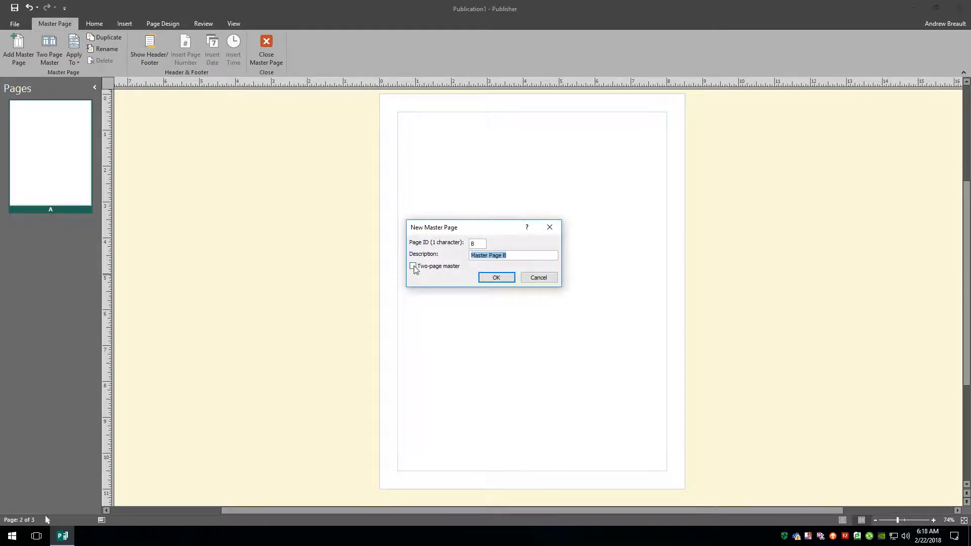
click(495, 277)
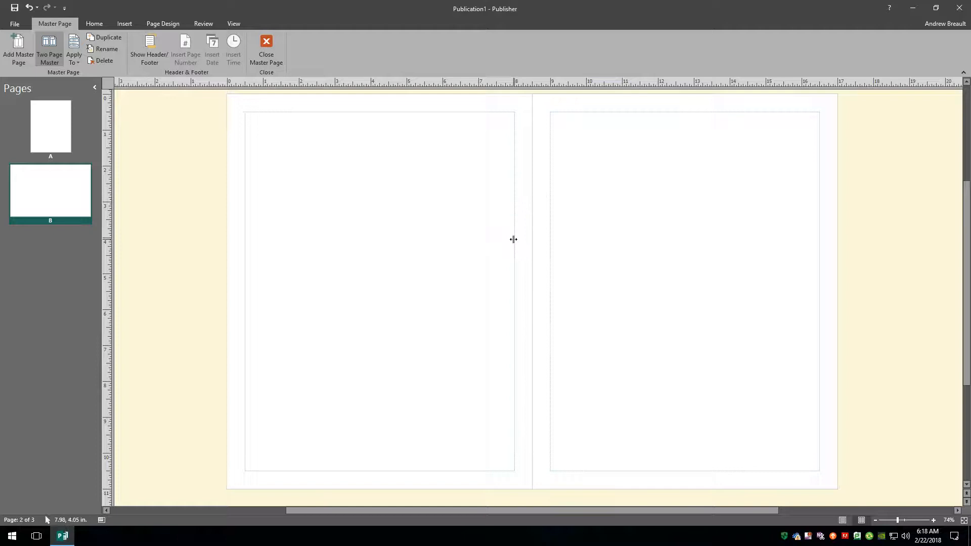
Drag both inside margin guides of Master Page B away from the fold to widen the gutter
drag(530, 240, 511, 240)
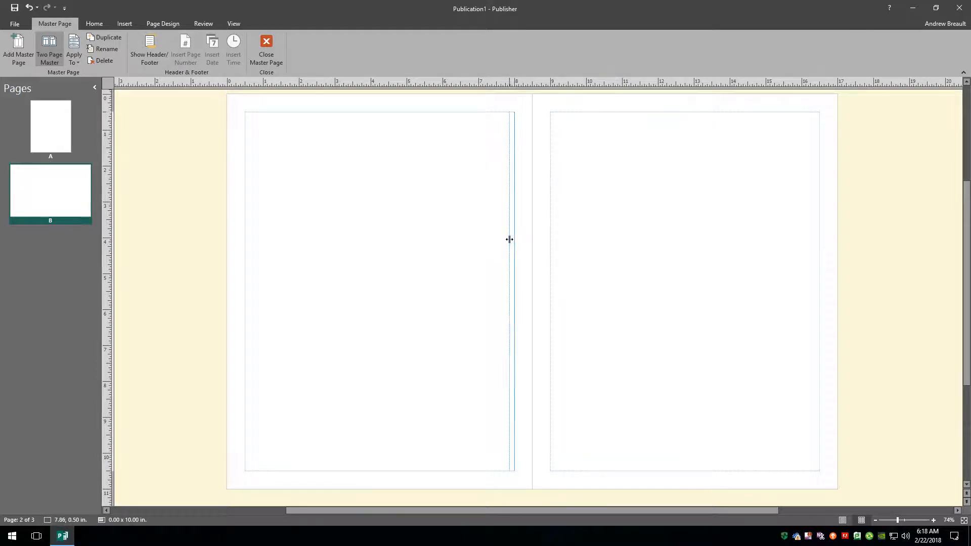
drag(510, 239, 505, 239)
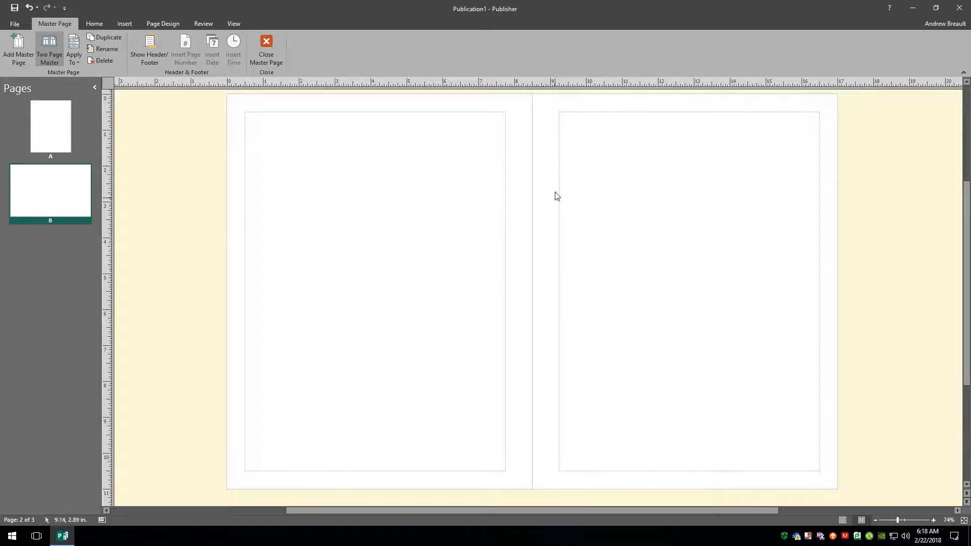
mouse_move(555, 245)
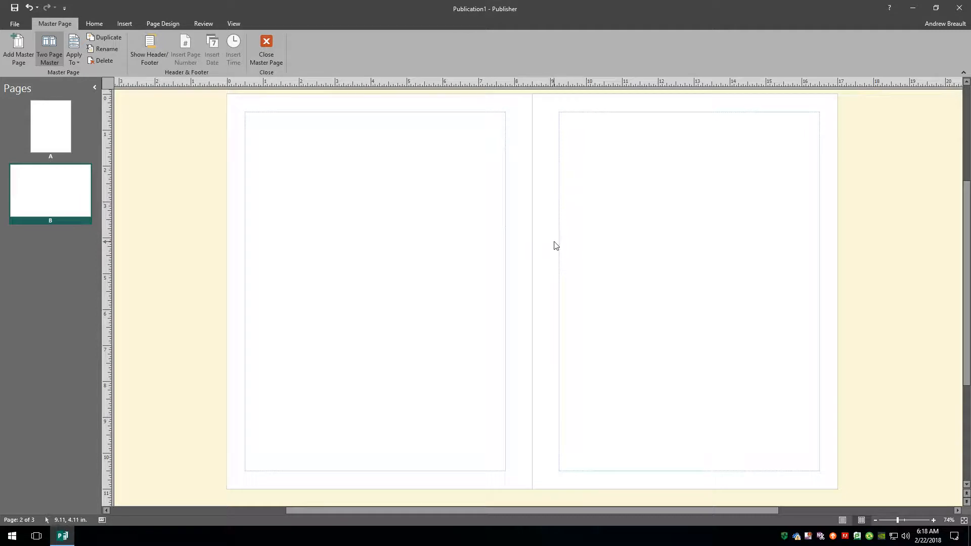
mouse_move(61, 283)
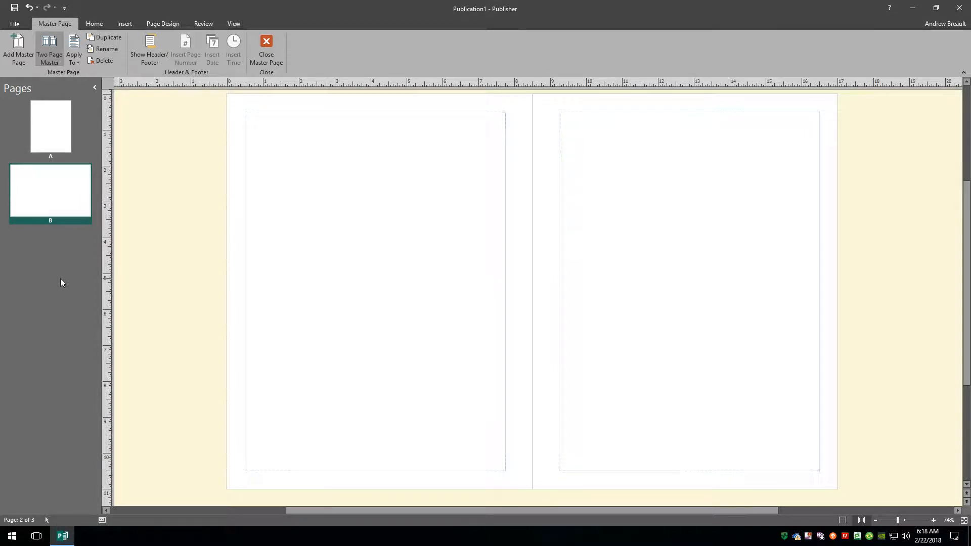
mouse_move(266, 50)
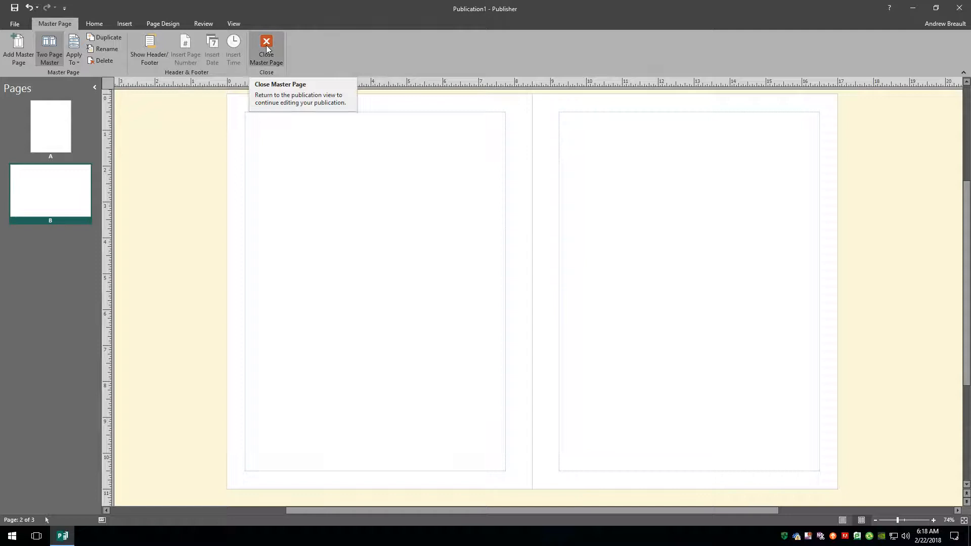
Close master page editing and assign Master Page B to the pages 2–3 spread
click(266, 51)
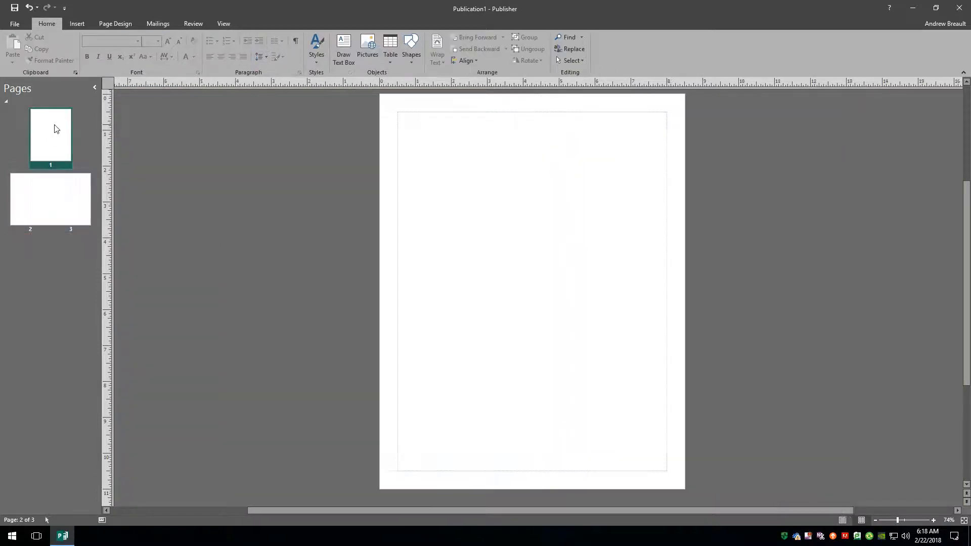
click(51, 199)
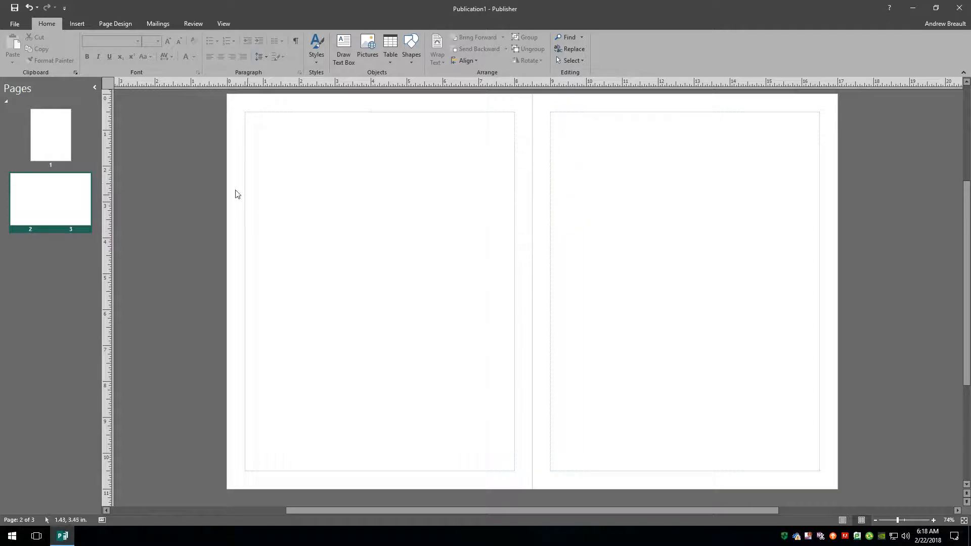
right_click(50, 198)
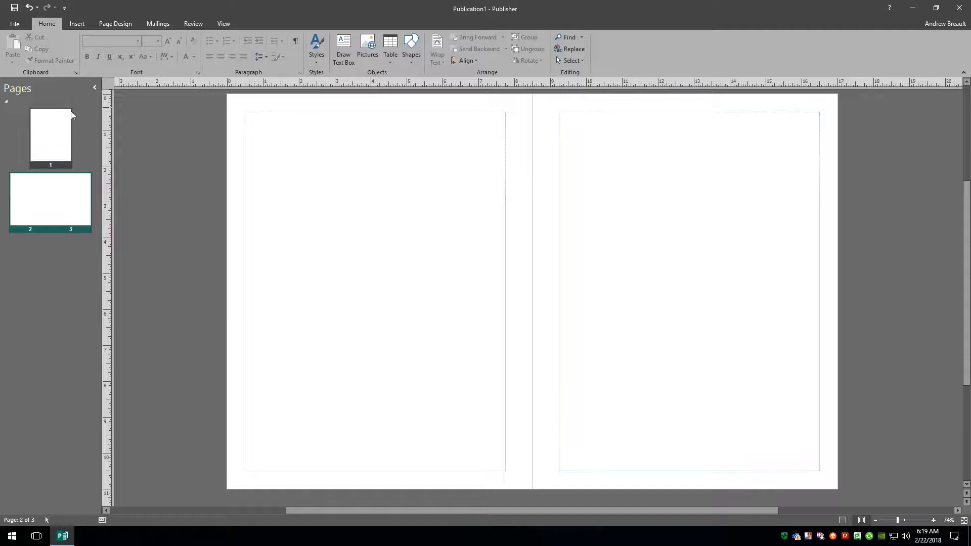
Assign Master Page B to page 1
click(50, 137)
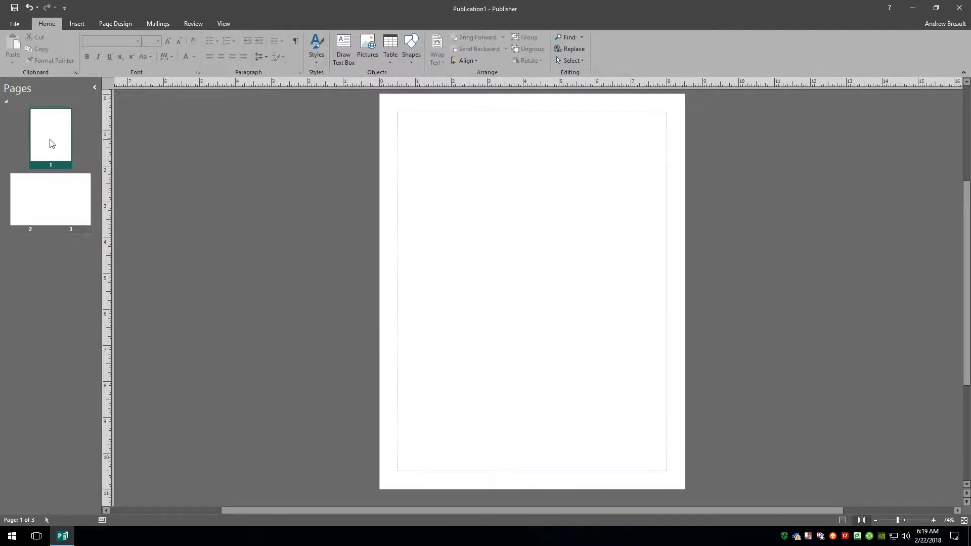
right_click(51, 137)
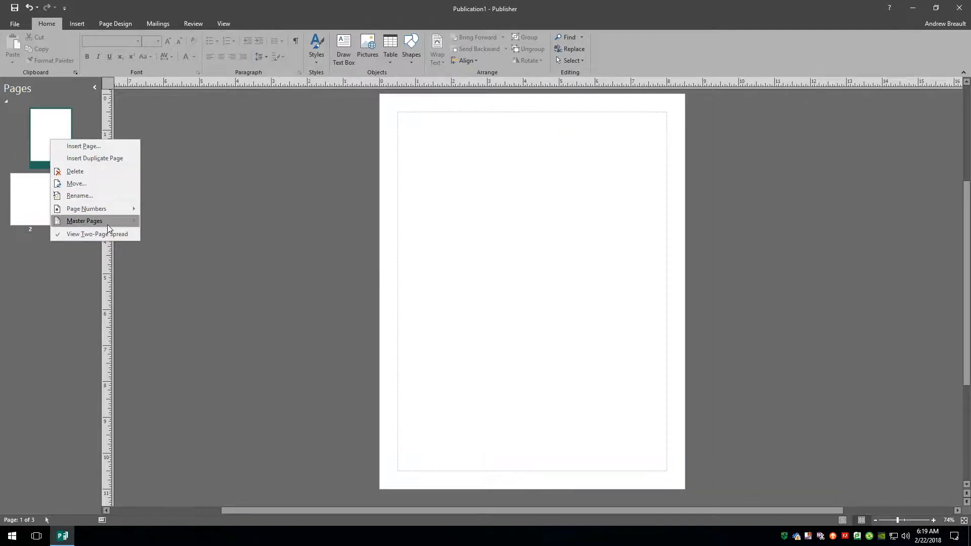
click(97, 234)
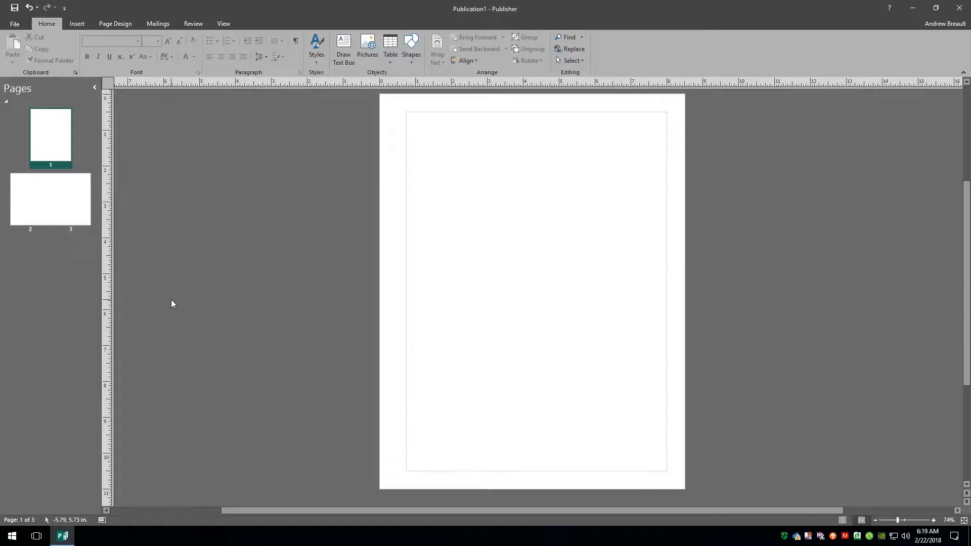
mouse_move(50, 137)
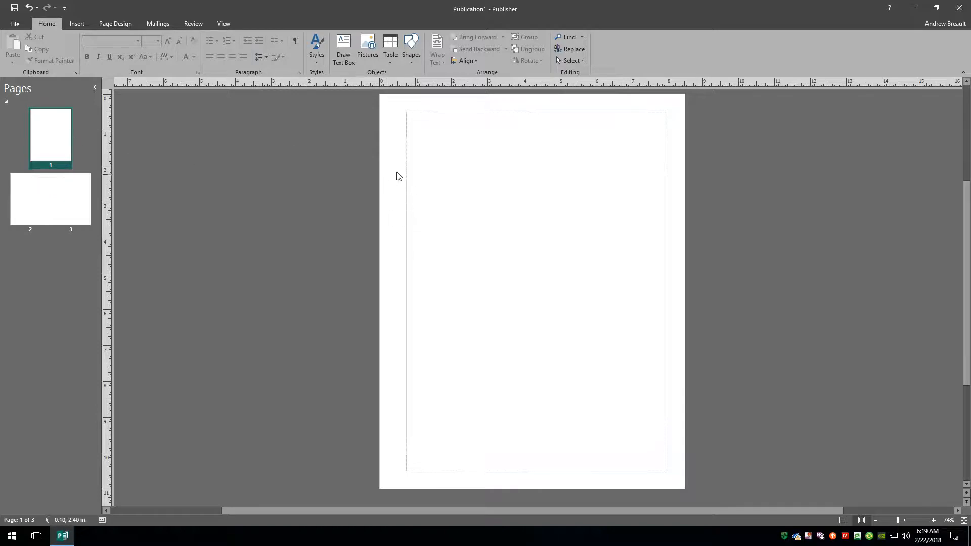
mouse_move(397, 229)
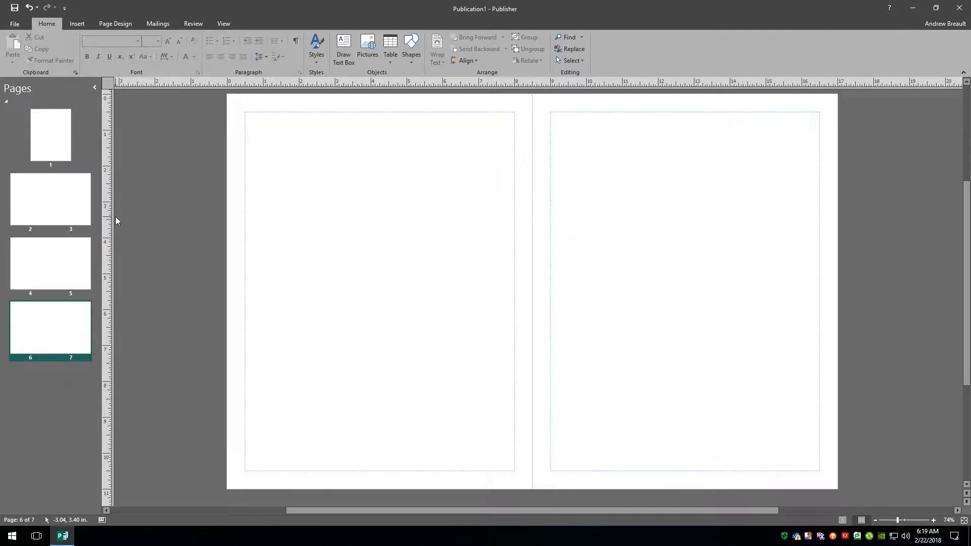
Add spreads 4–5 and 6–7, bringing the publication to seven pages
click(51, 265)
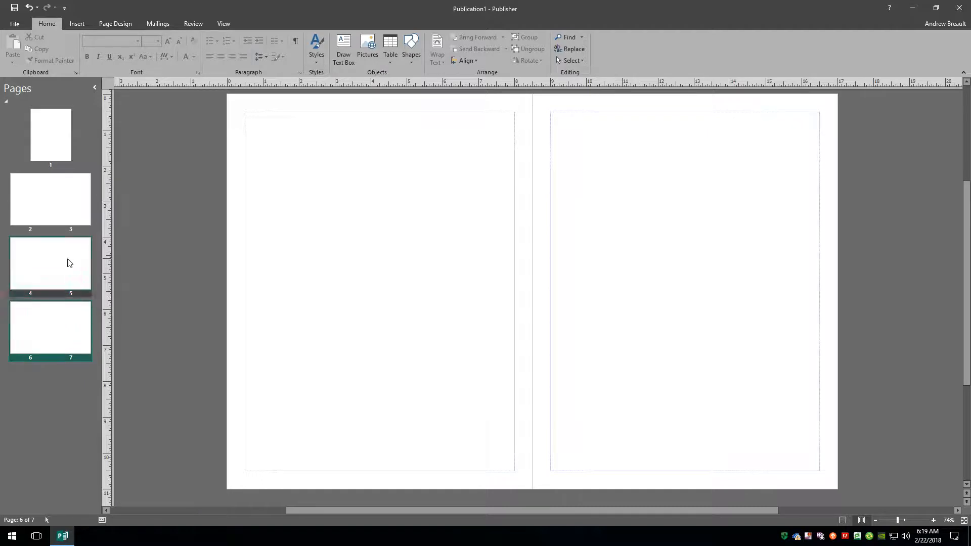
right_click(49, 263)
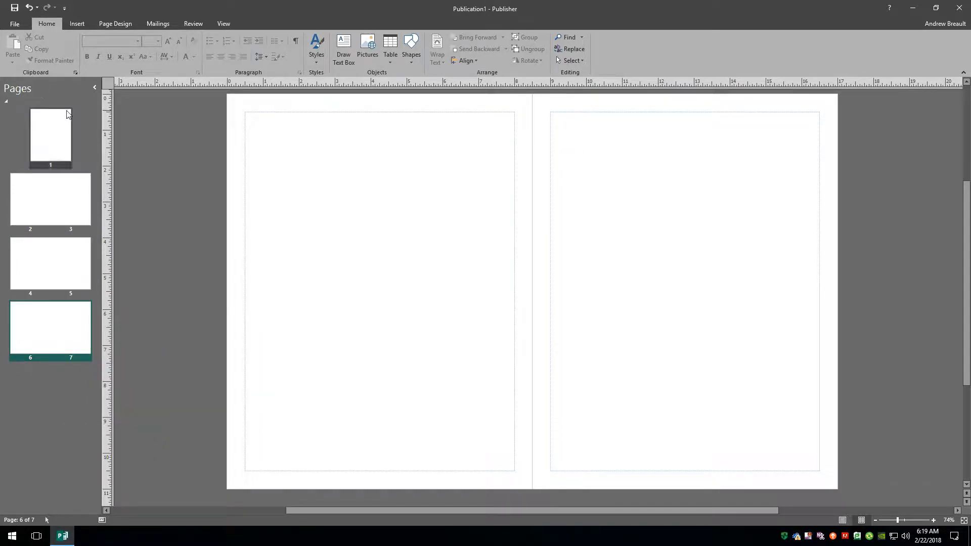
mouse_move(82, 192)
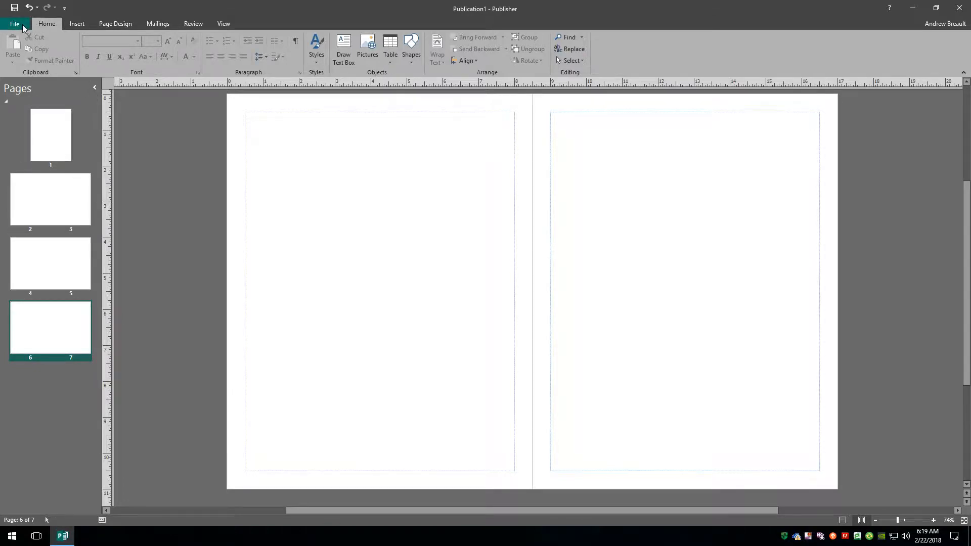
Start a new blank 8.5 x 11 publication and enter master page editing
click(15, 24)
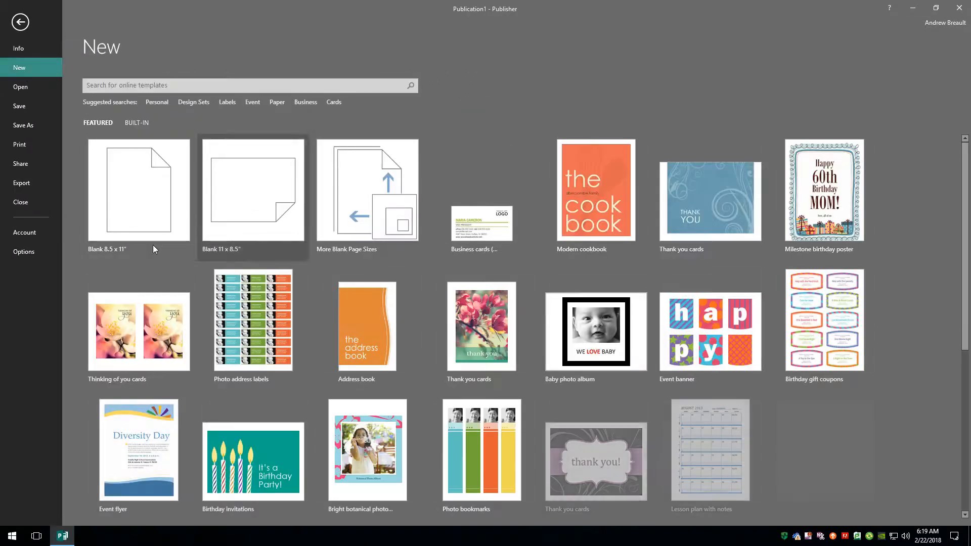
click(138, 191)
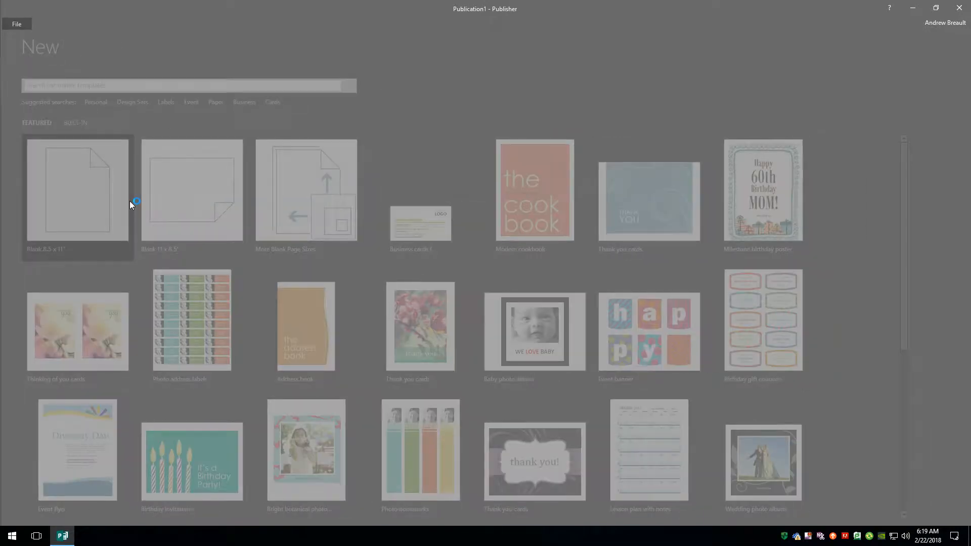
click(77, 190)
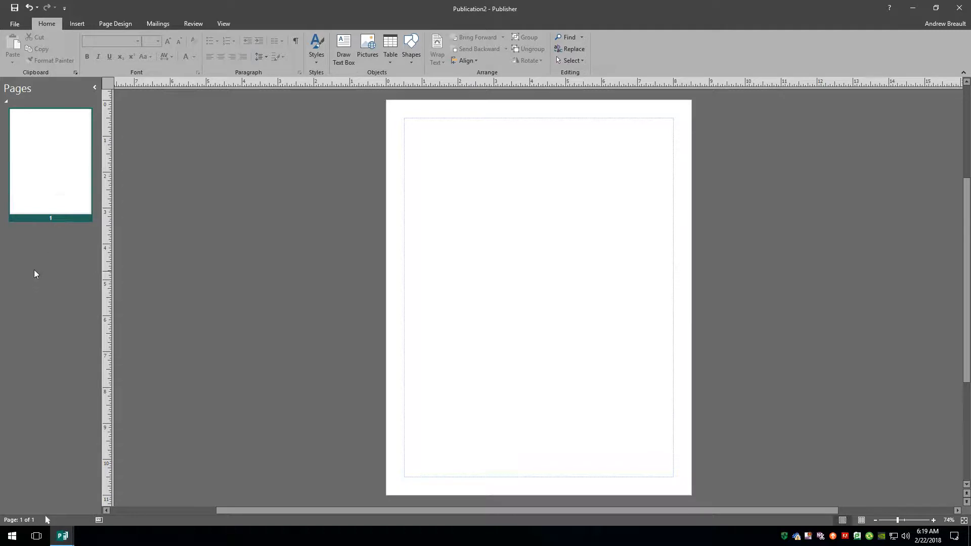
right_click(50, 163)
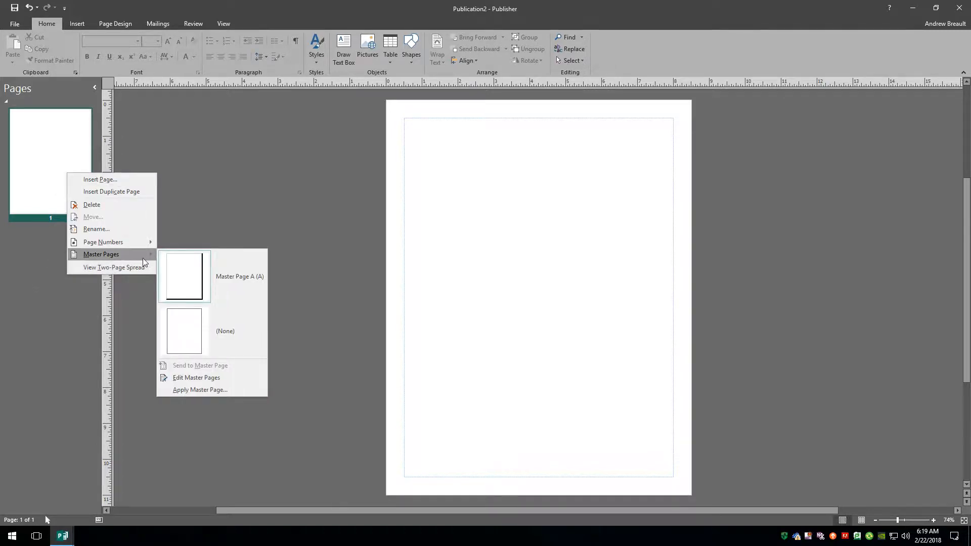
click(196, 377)
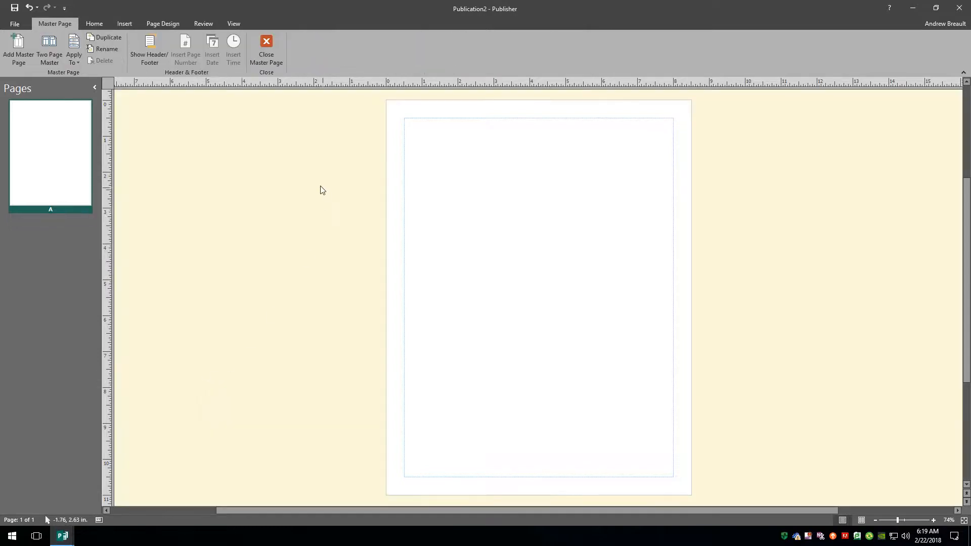
Add a two-page Master Page B, then delete Master Page A
right_click(49, 205)
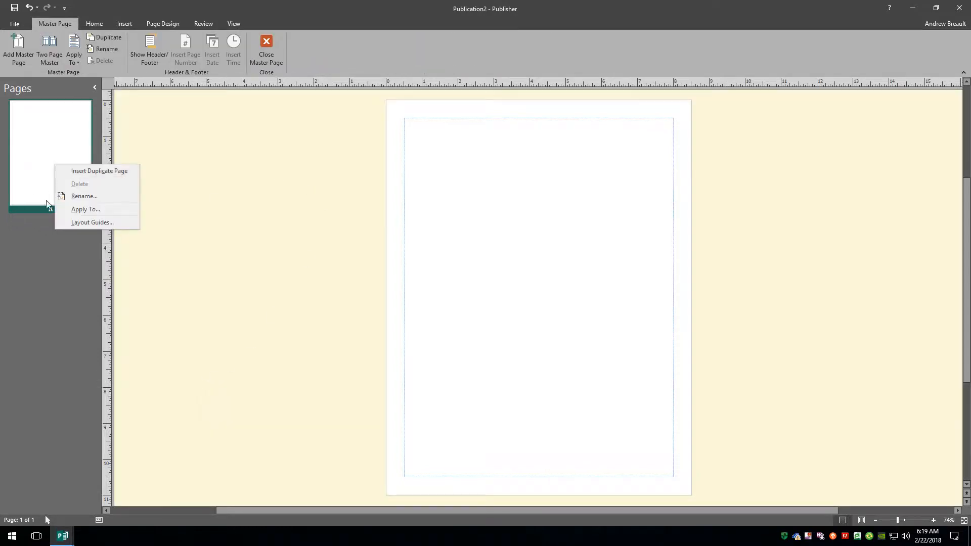
click(85, 276)
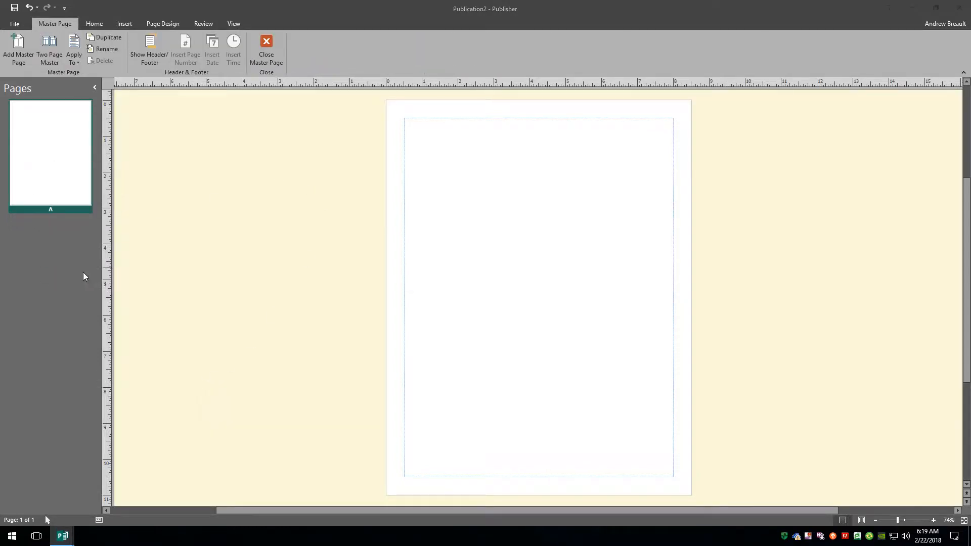
click(18, 50)
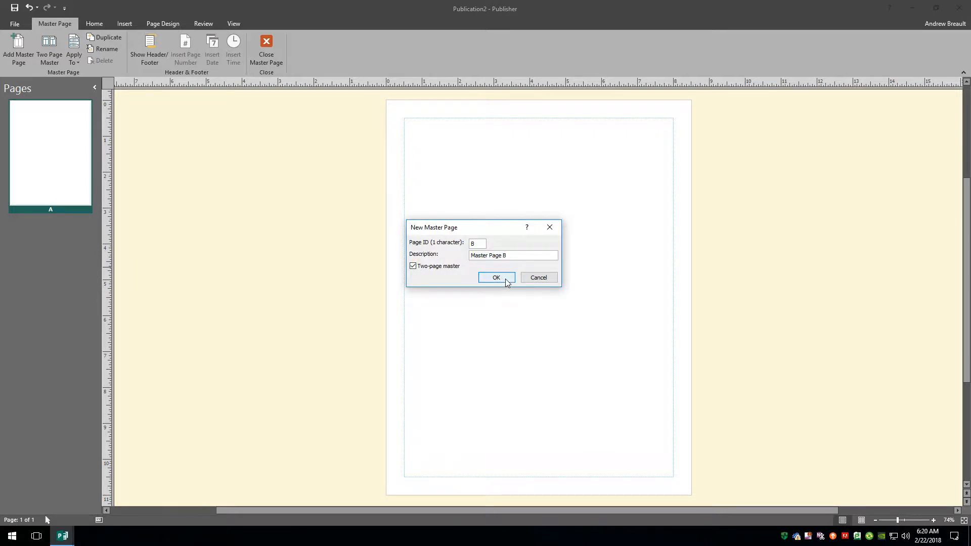
click(496, 277)
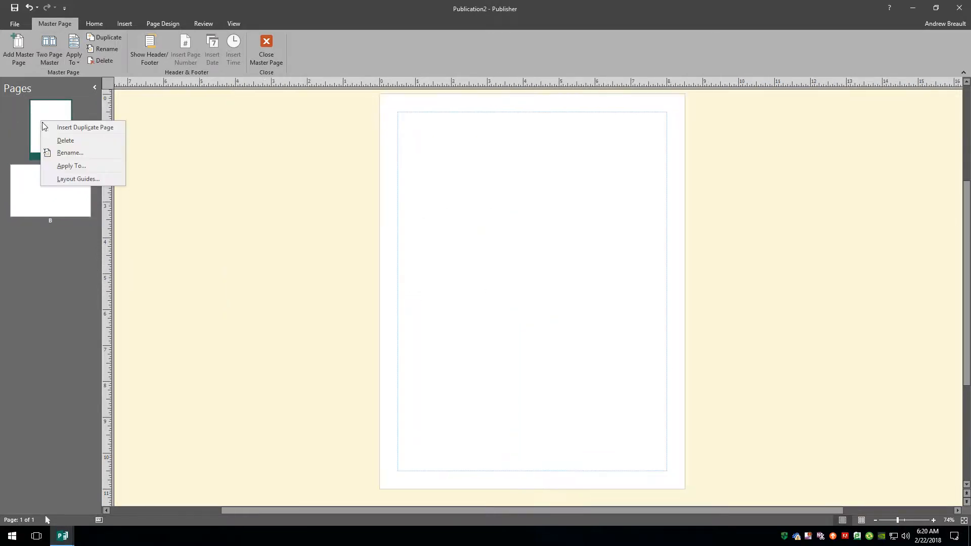
click(65, 140)
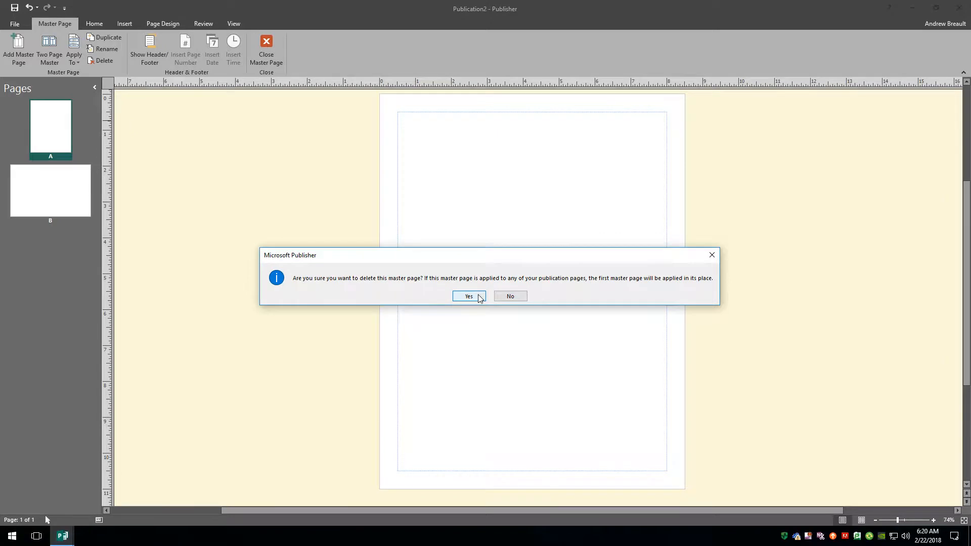
click(468, 296)
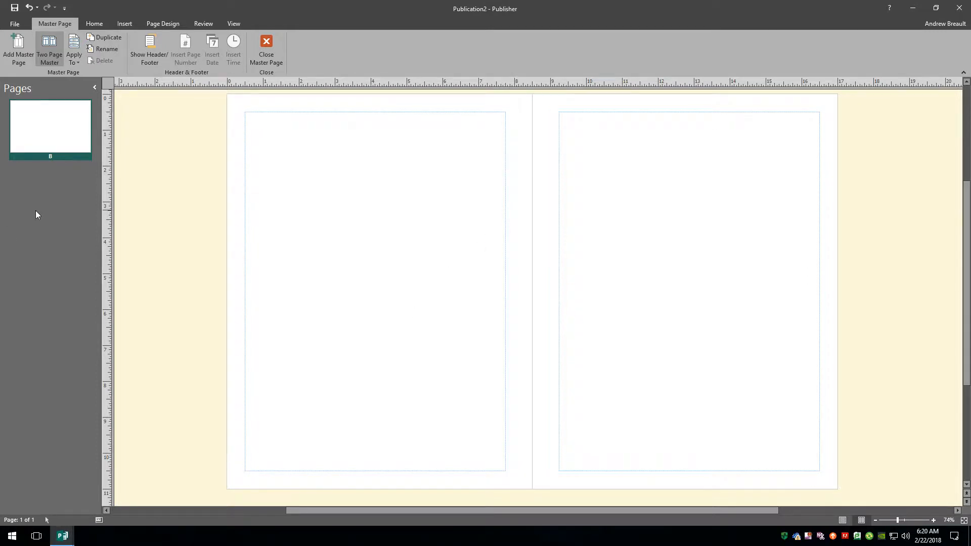
Close master page editing and insert blank pages to extend the publication
click(266, 49)
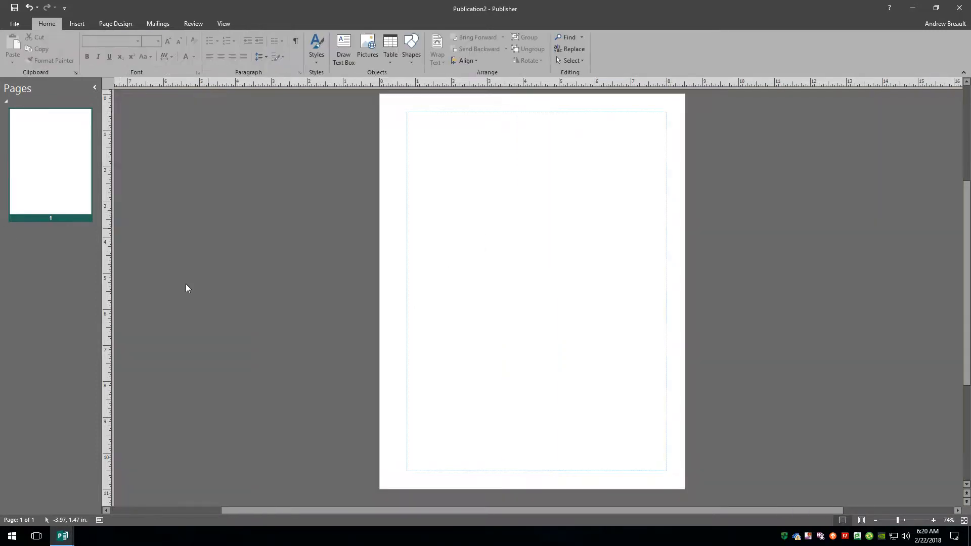
mouse_move(23, 283)
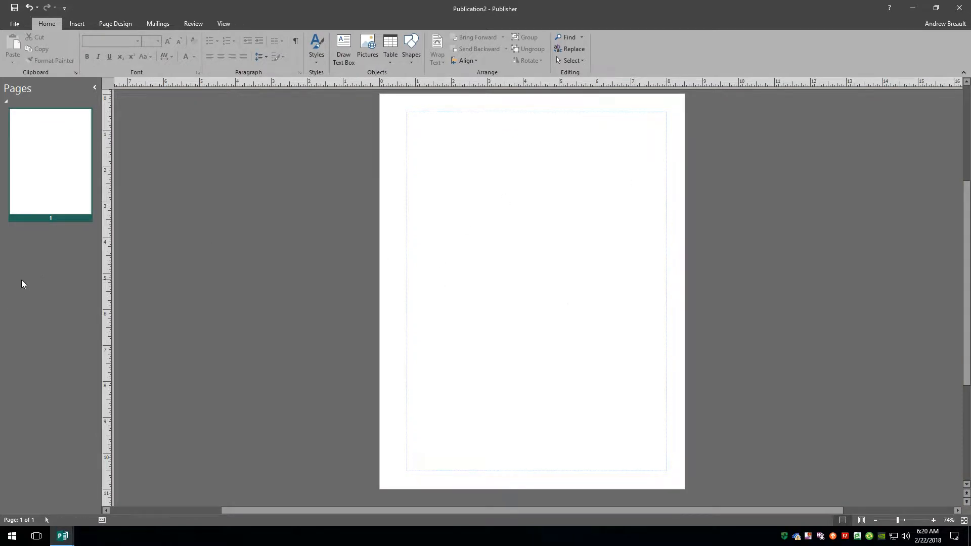
right_click(50, 161)
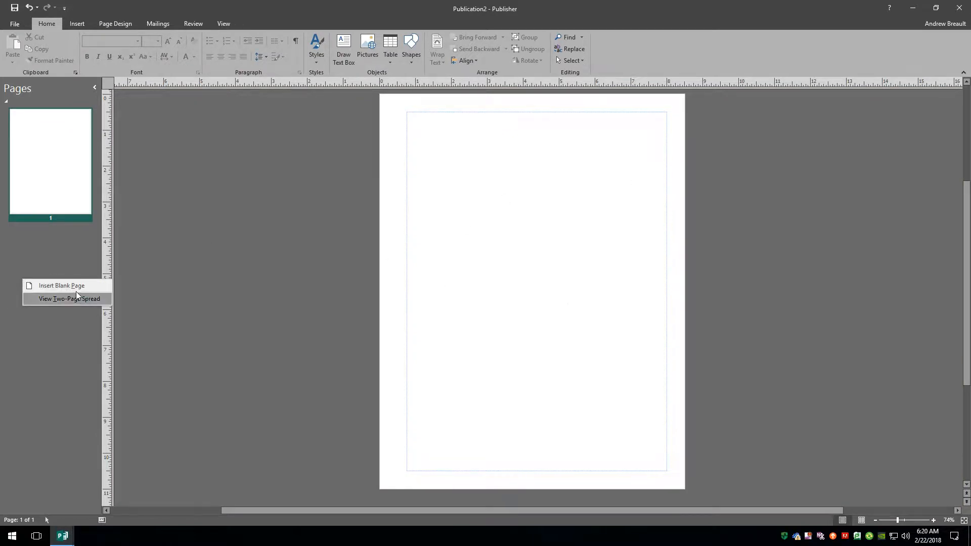
click(61, 285)
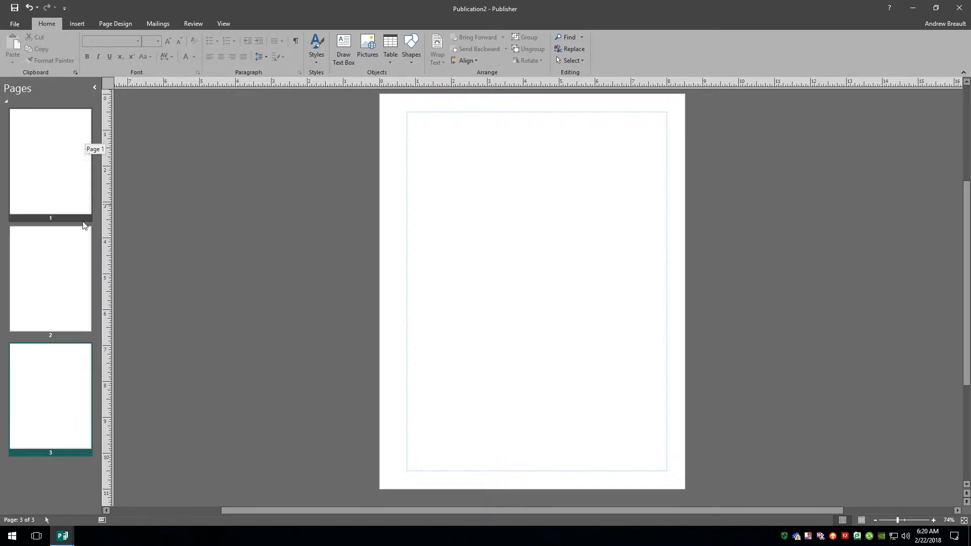
mouse_move(56, 372)
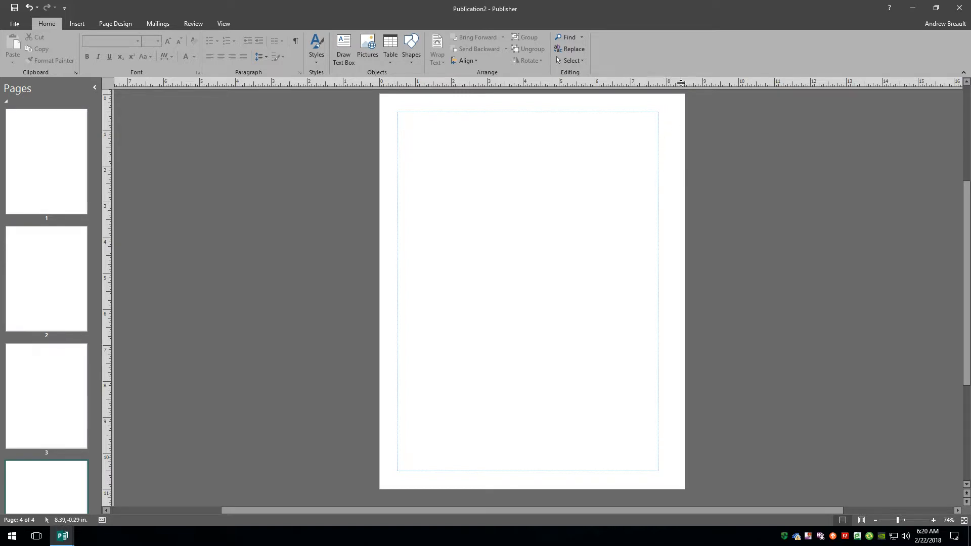
mouse_move(676, 476)
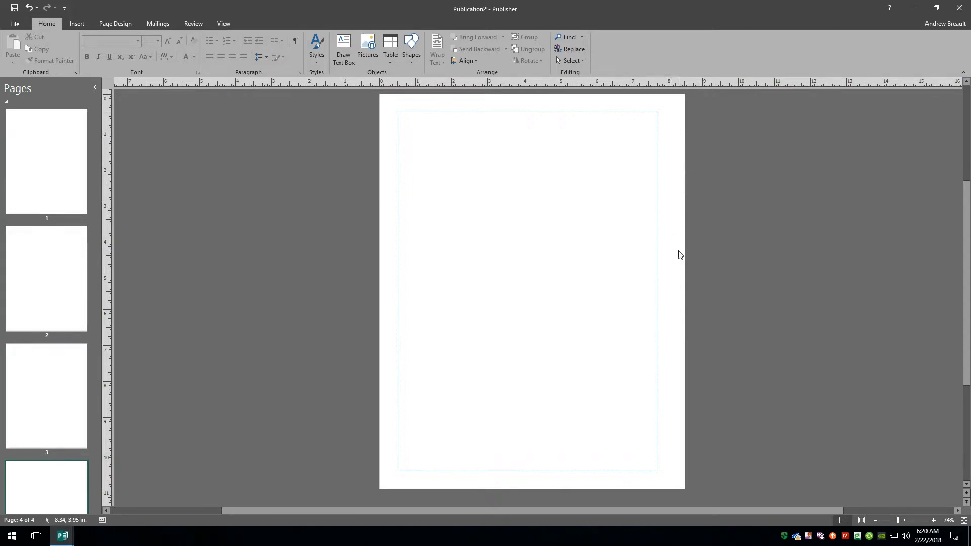
Switch to View Two-Page Spread so pages 2 and 3 sit side by side, then browse the pages
click(46, 279)
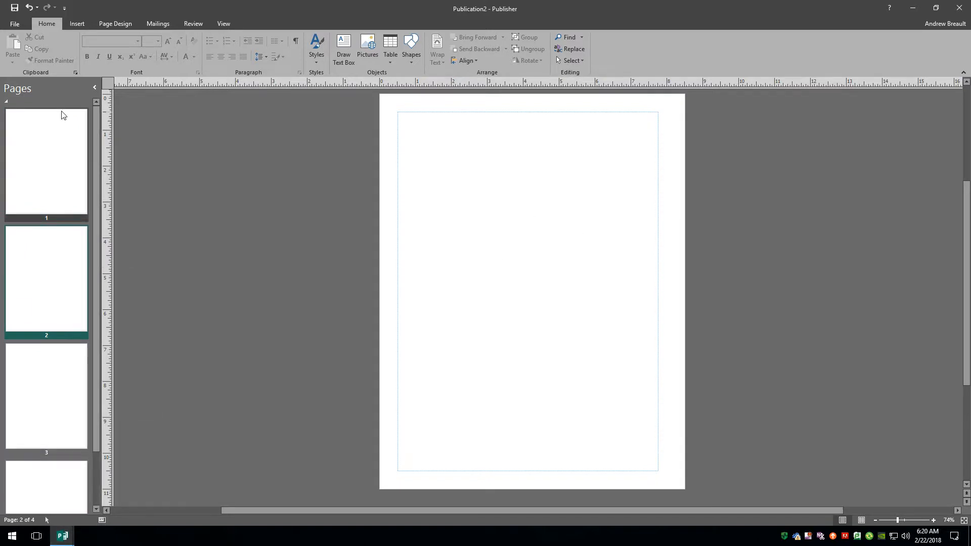
right_click(46, 160)
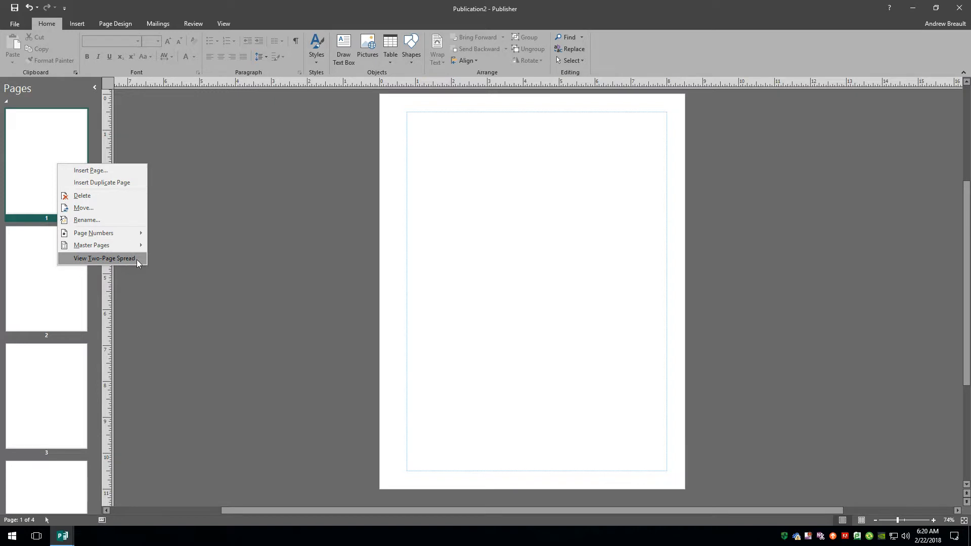
click(104, 258)
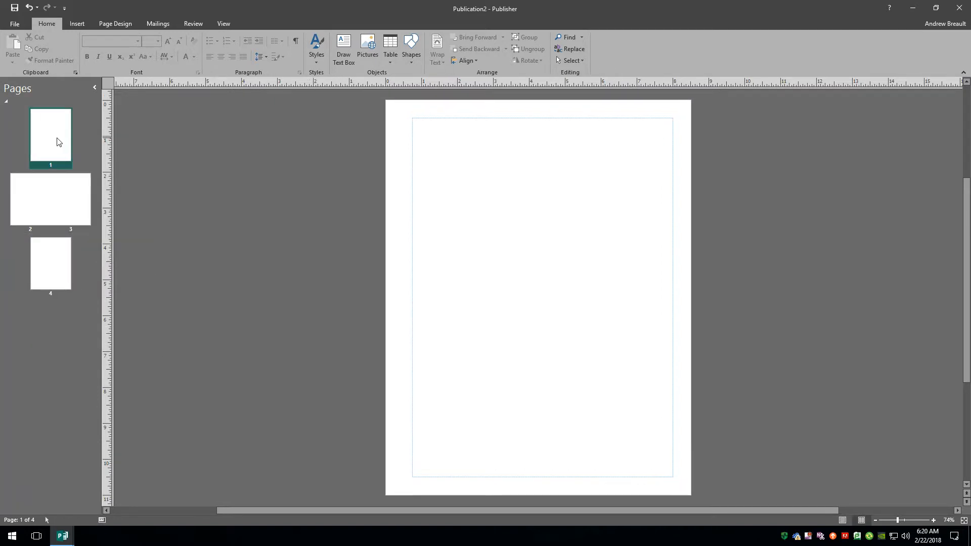
mouse_move(56, 206)
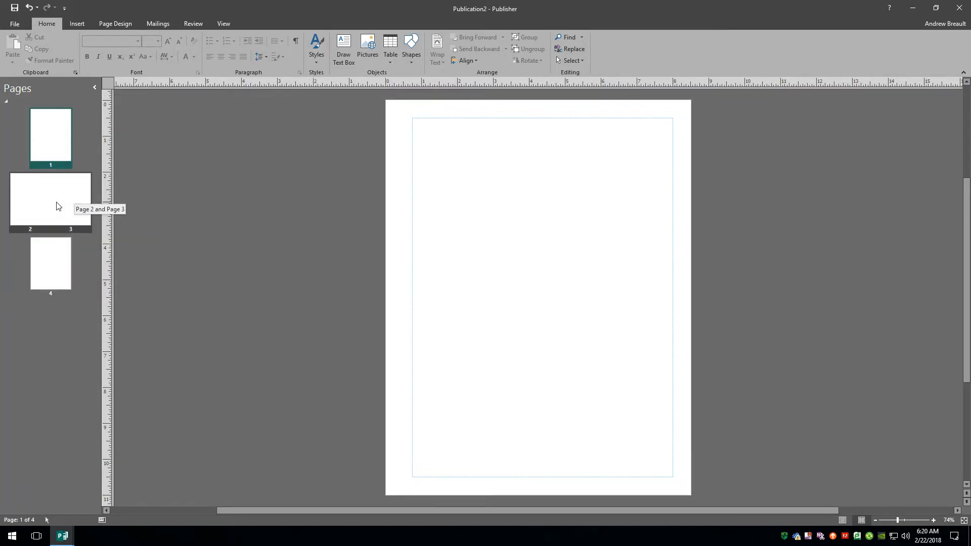
click(51, 262)
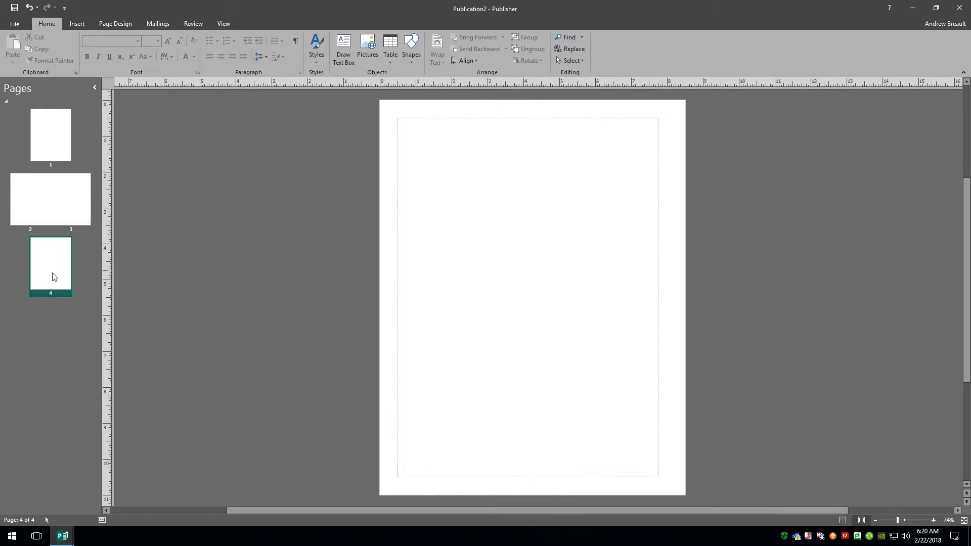
click(51, 134)
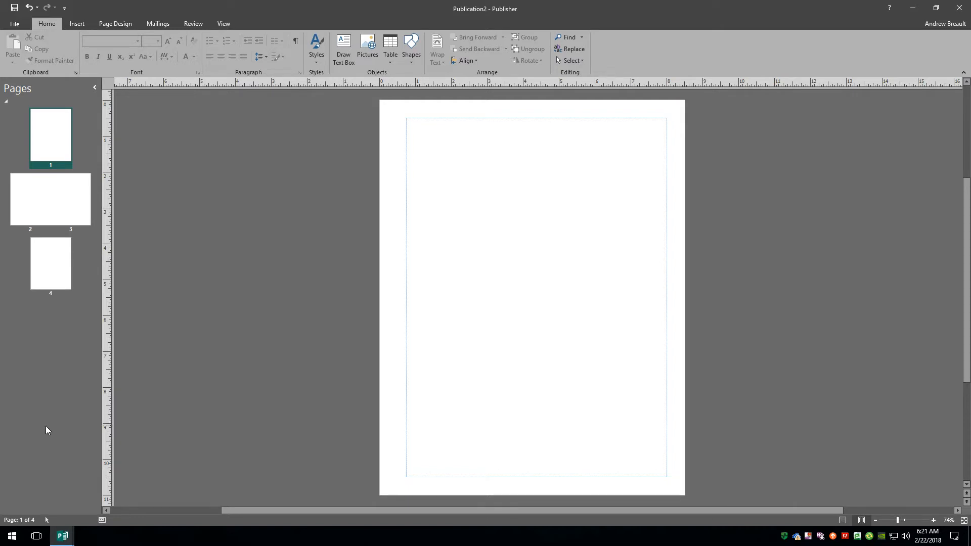
mouse_move(17, 381)
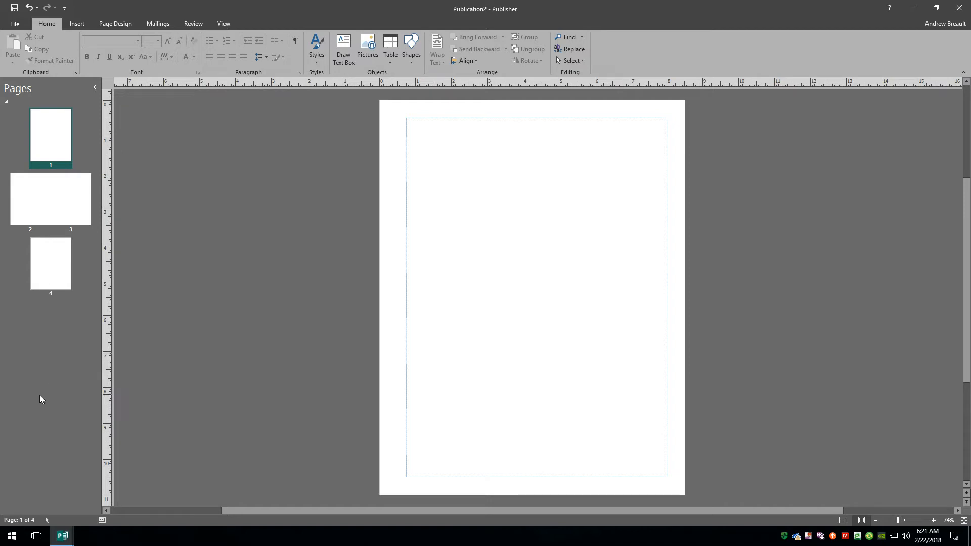
mouse_move(50, 432)
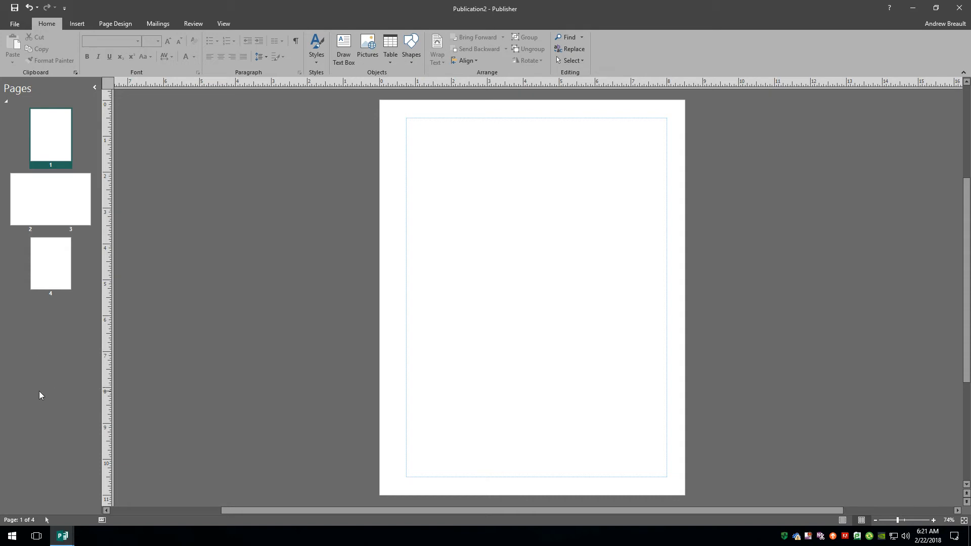
mouse_move(74, 395)
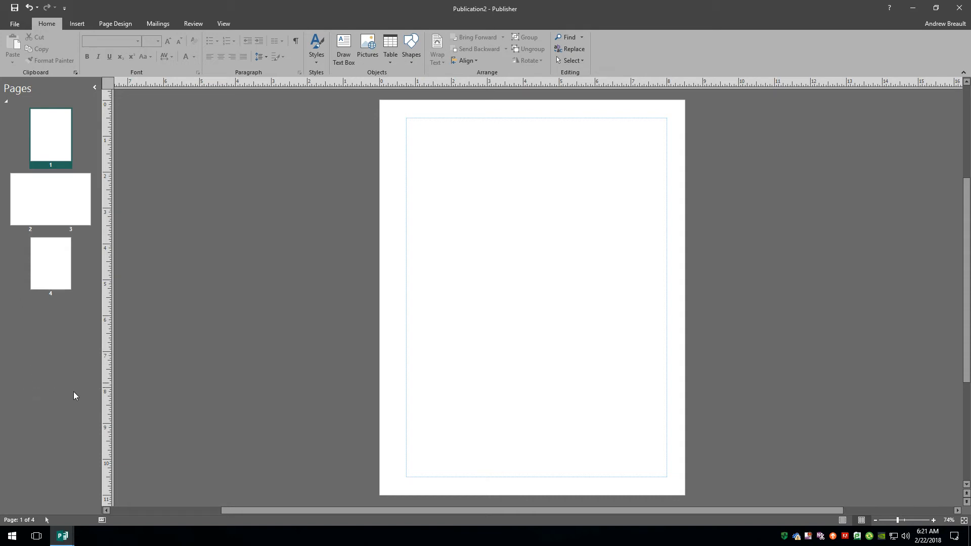
mouse_move(49, 398)
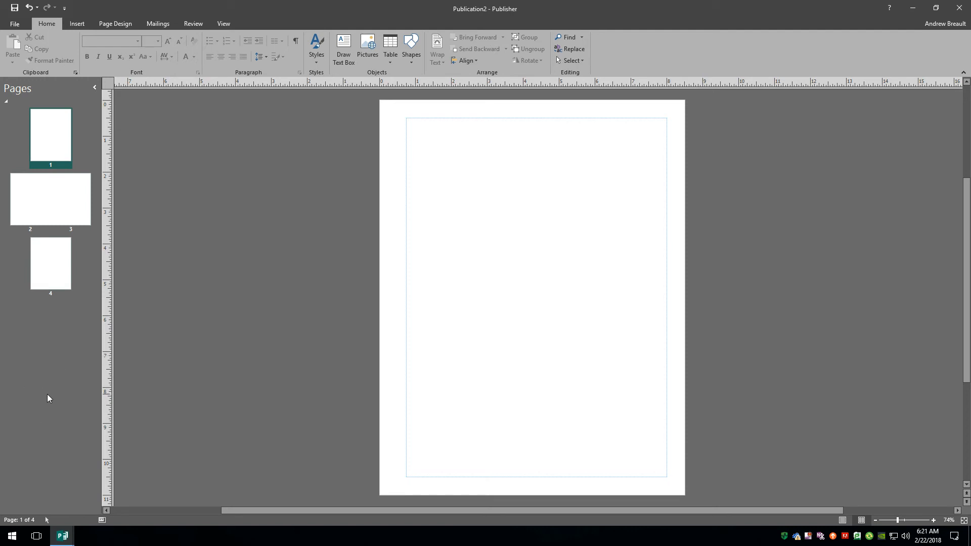